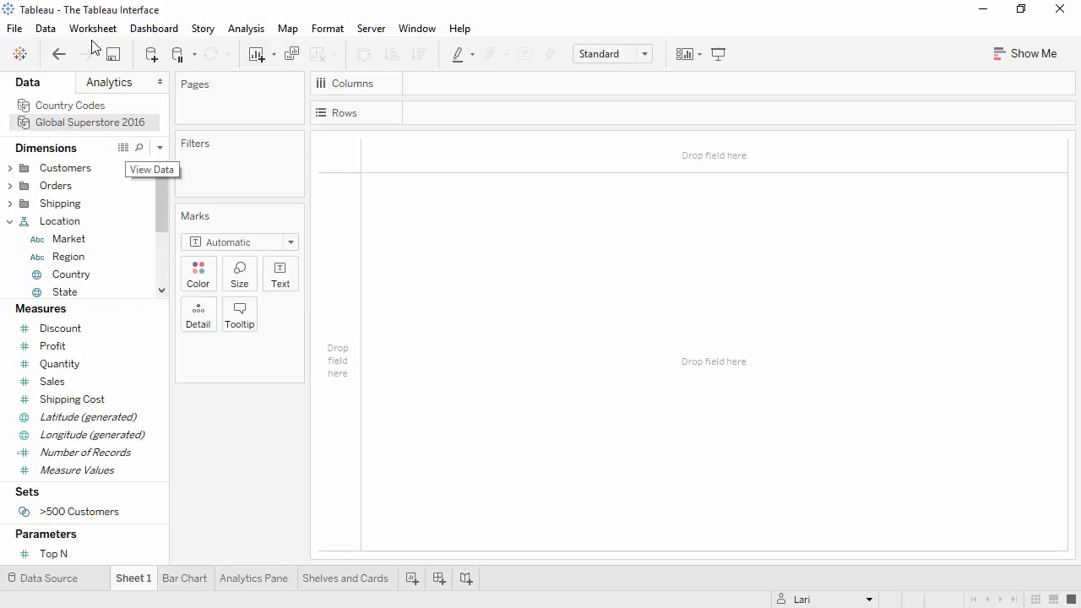
Step: Browse the Worksheet, Dashboard and Analysis menus to review their commands
{"action": "left_click", "coordinate": [93, 28]}
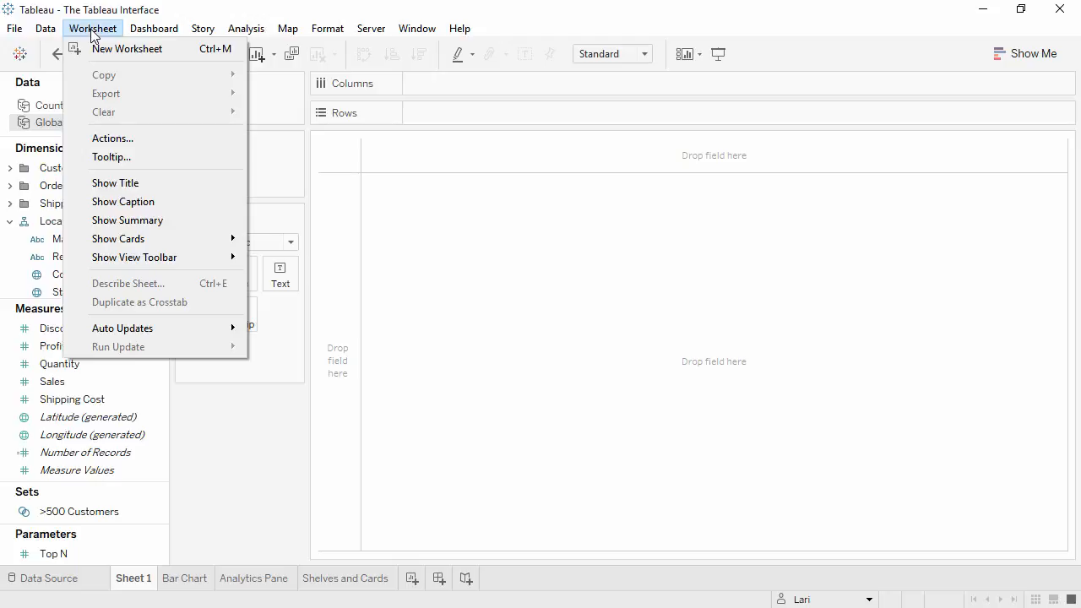
{"action": "left_click", "coordinate": [152, 28]}
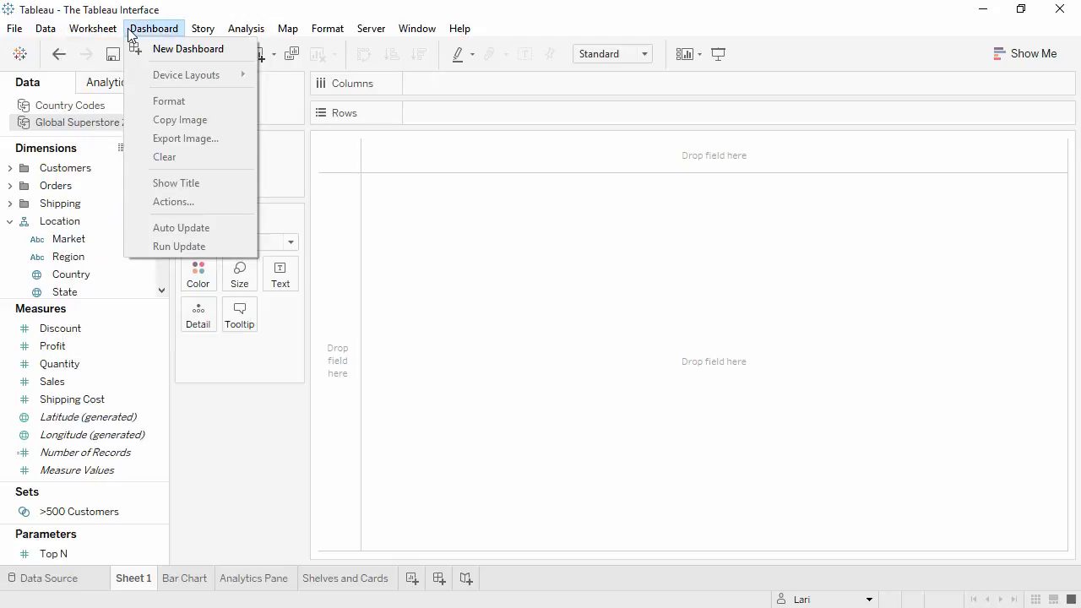
{"action": "left_click", "coordinate": [246, 28]}
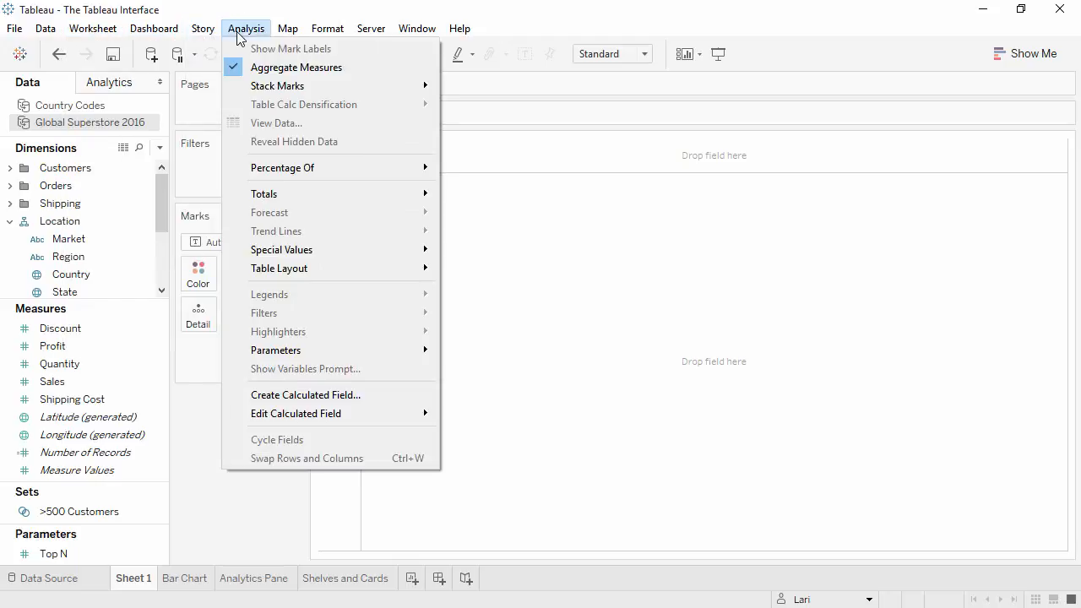
{"action": "left_click", "coordinate": [287, 28]}
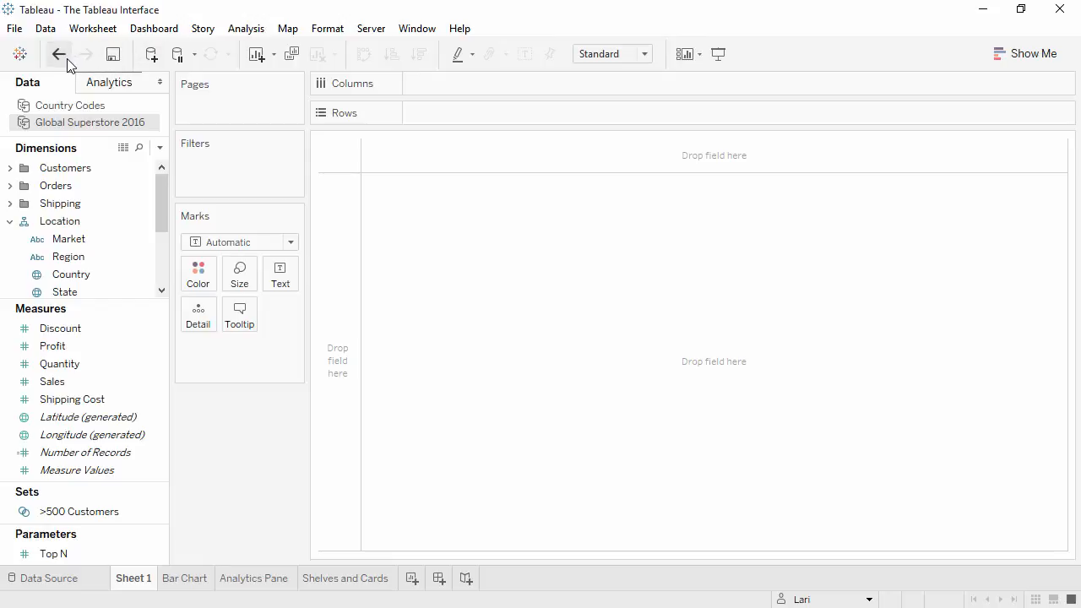
{"action": "mouse_move", "coordinate": [113, 54]}
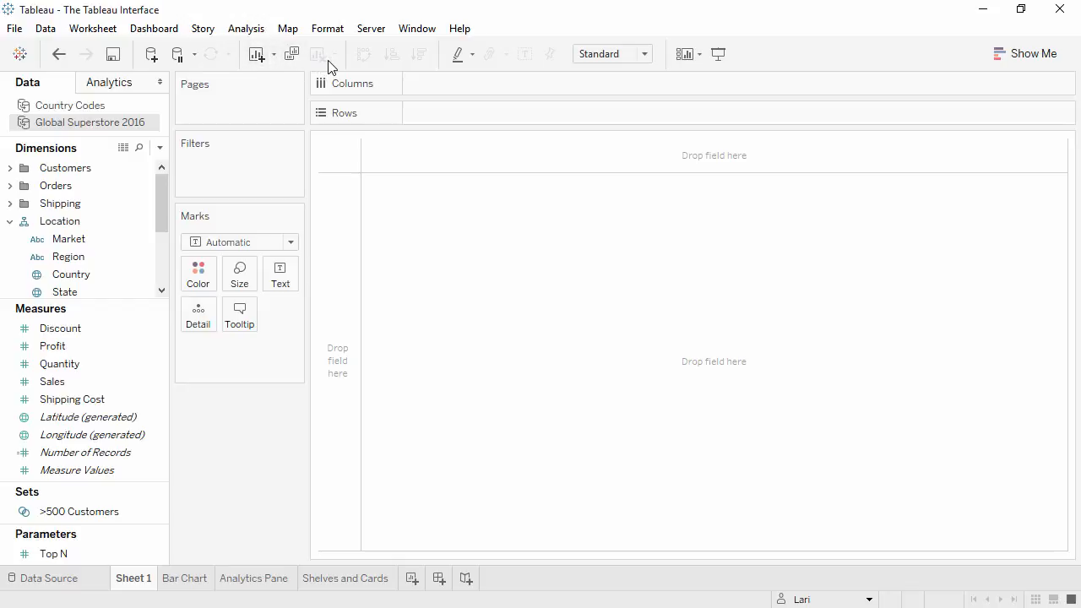
{"action": "mouse_move", "coordinate": [318, 54]}
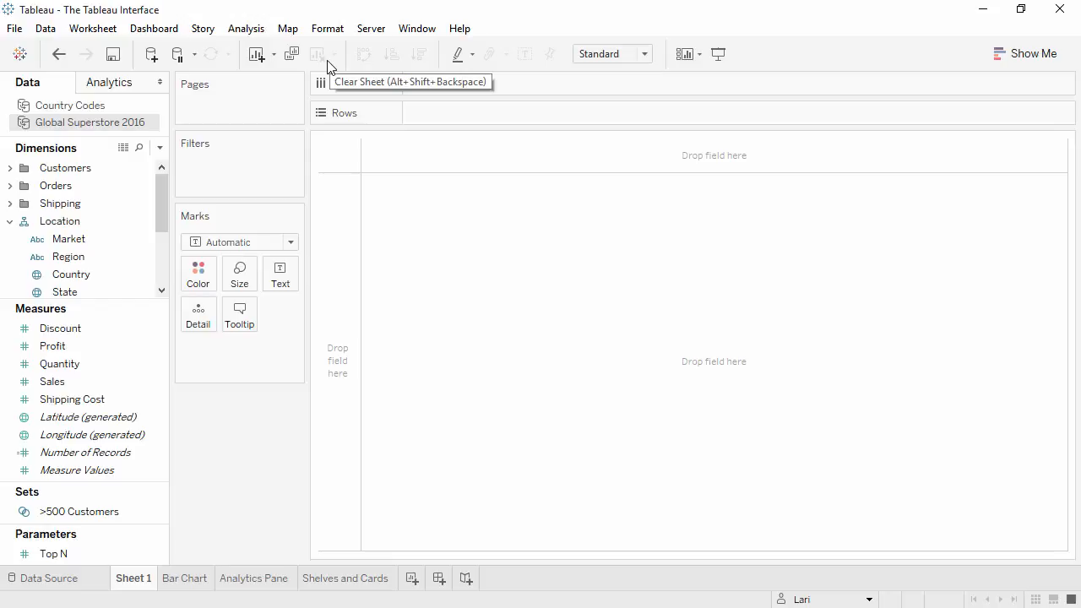
Step: Switch to the Bar Chart sheet of Sales by Market and Region and look over the toolbar buttons
{"action": "left_click", "coordinate": [185, 578]}
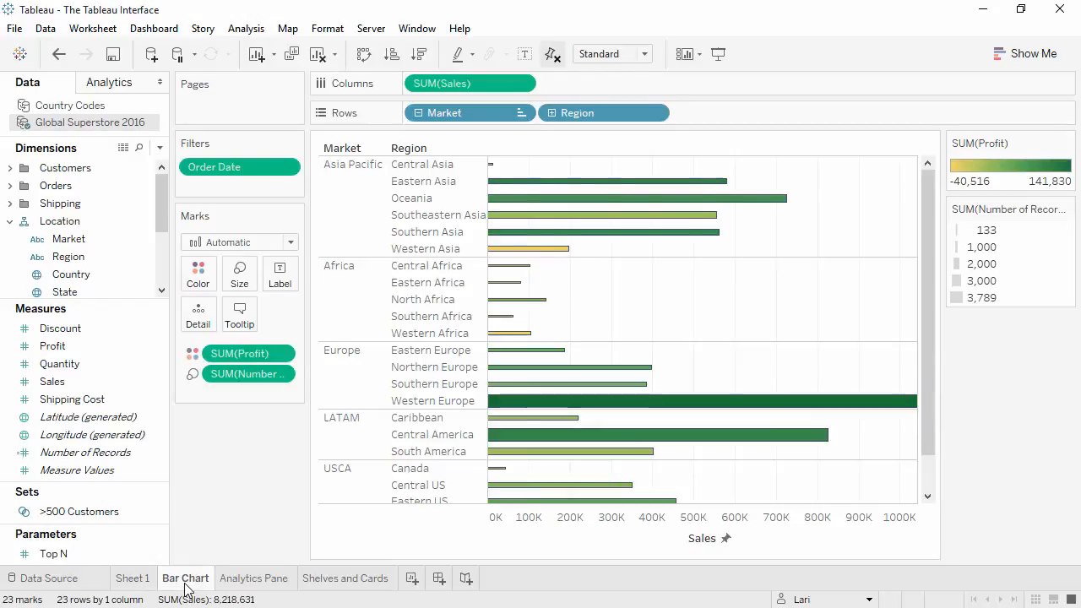
{"action": "mouse_move", "coordinate": [214, 531]}
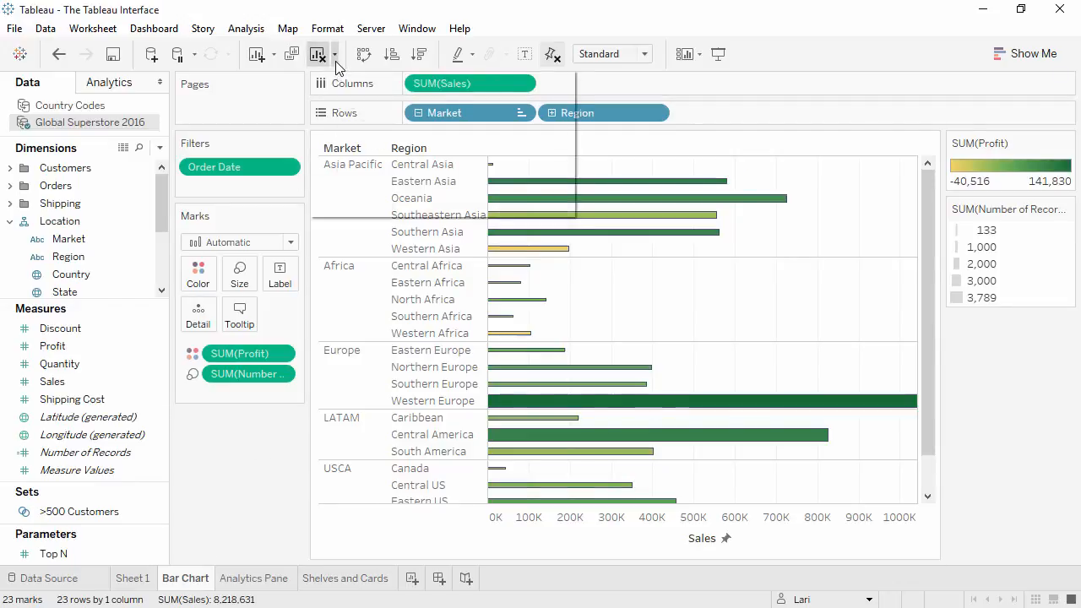
{"action": "left_click", "coordinate": [334, 54]}
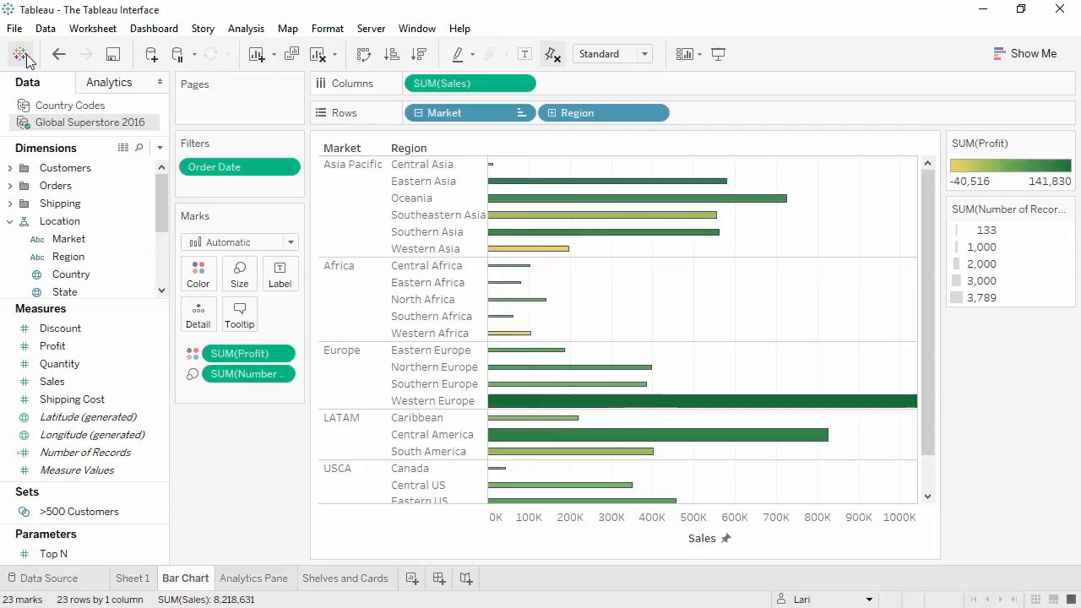
{"action": "left_click", "coordinate": [21, 54]}
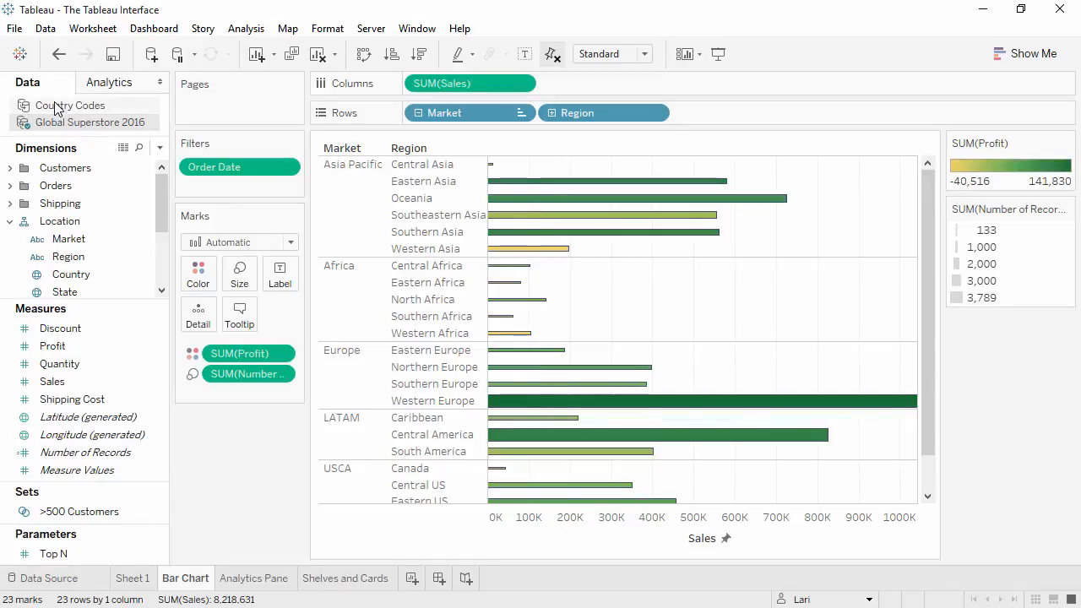
{"action": "left_click", "coordinate": [70, 105]}
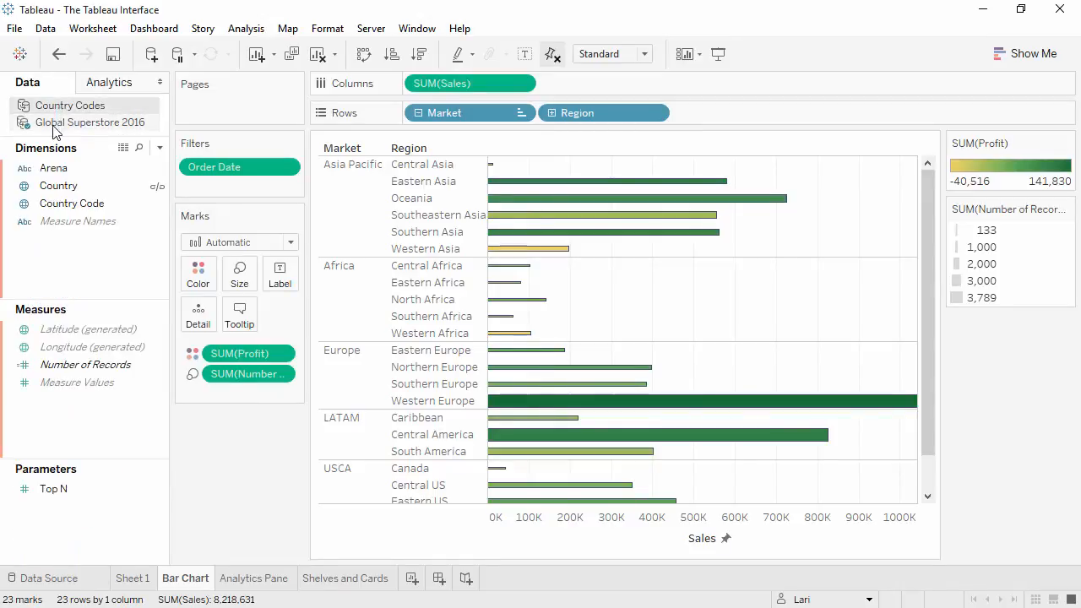
{"action": "left_click", "coordinate": [91, 122]}
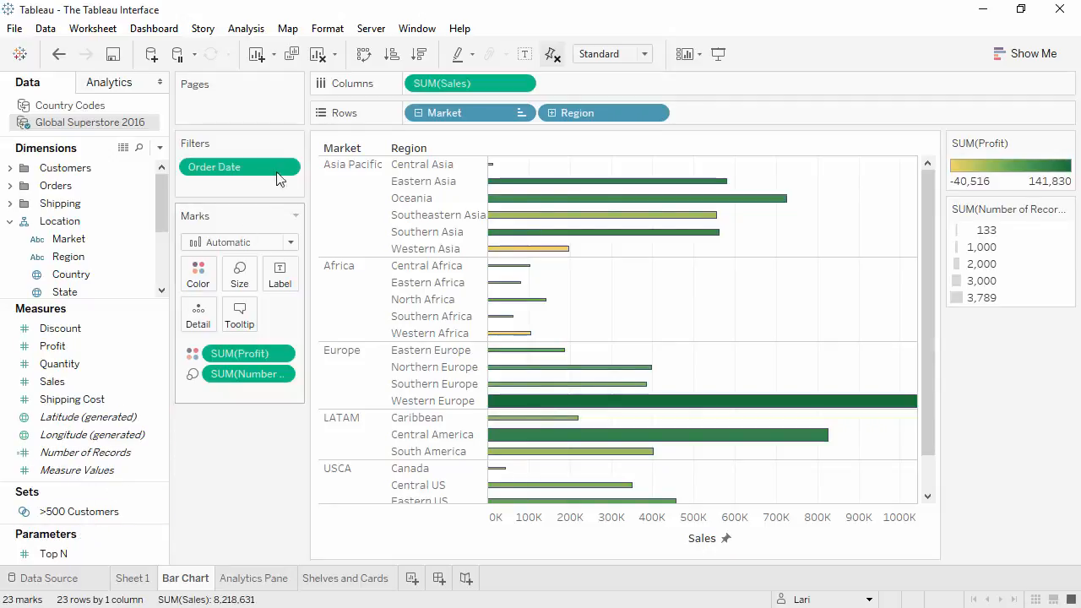
{"action": "left_click", "coordinate": [327, 28]}
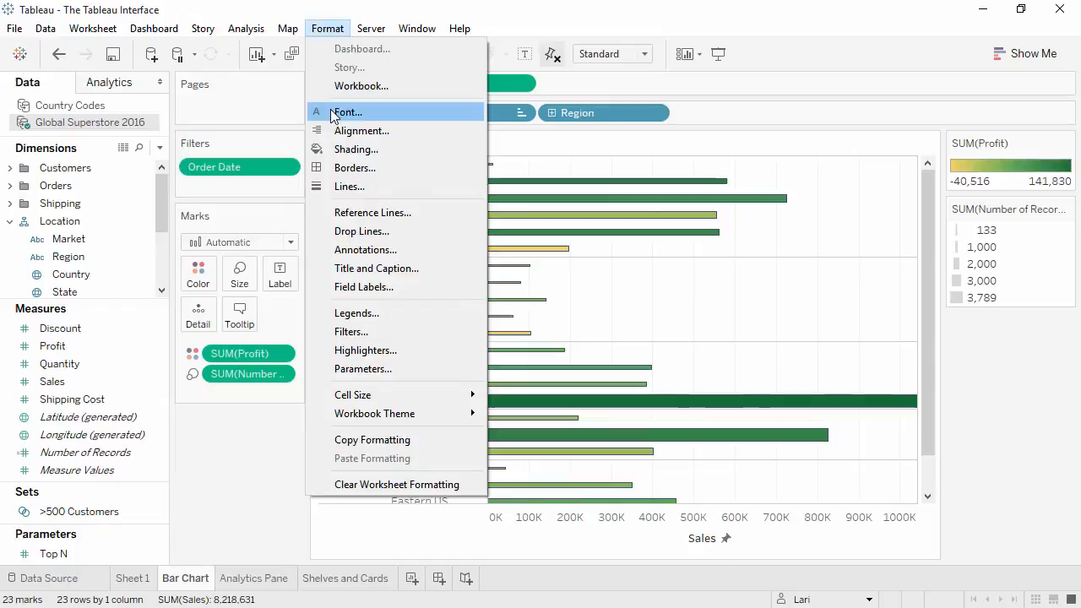
{"action": "left_click", "coordinate": [348, 111]}
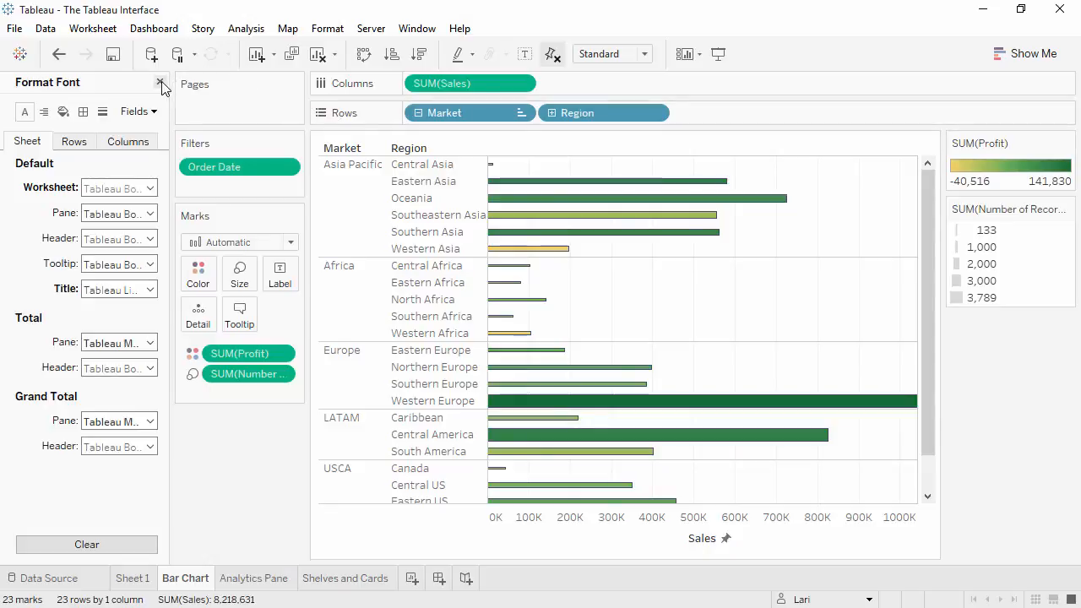
{"action": "left_click", "coordinate": [160, 88]}
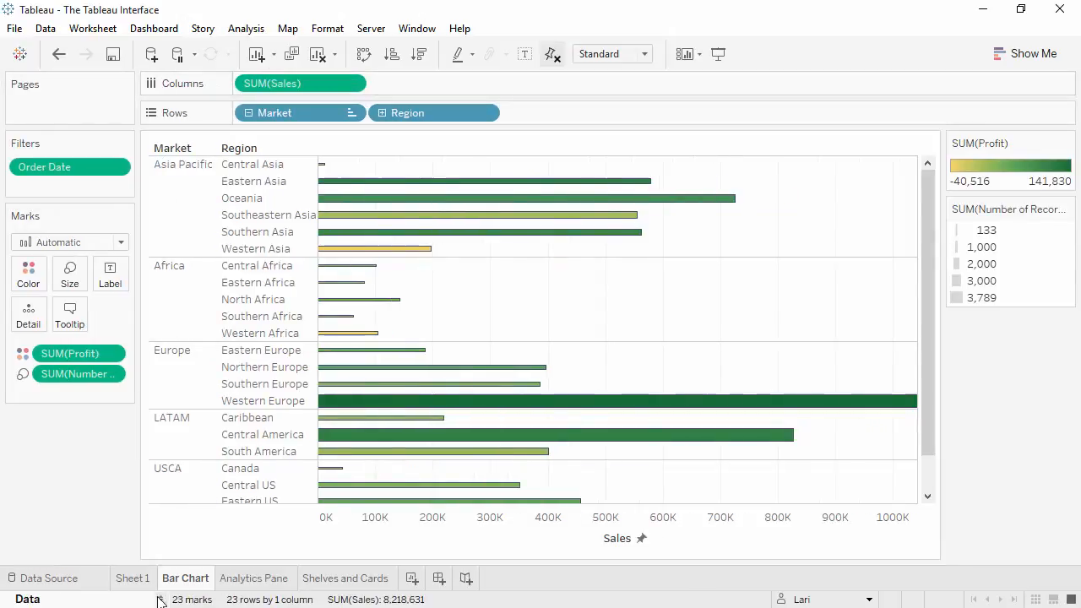
{"action": "left_click", "coordinate": [38, 82]}
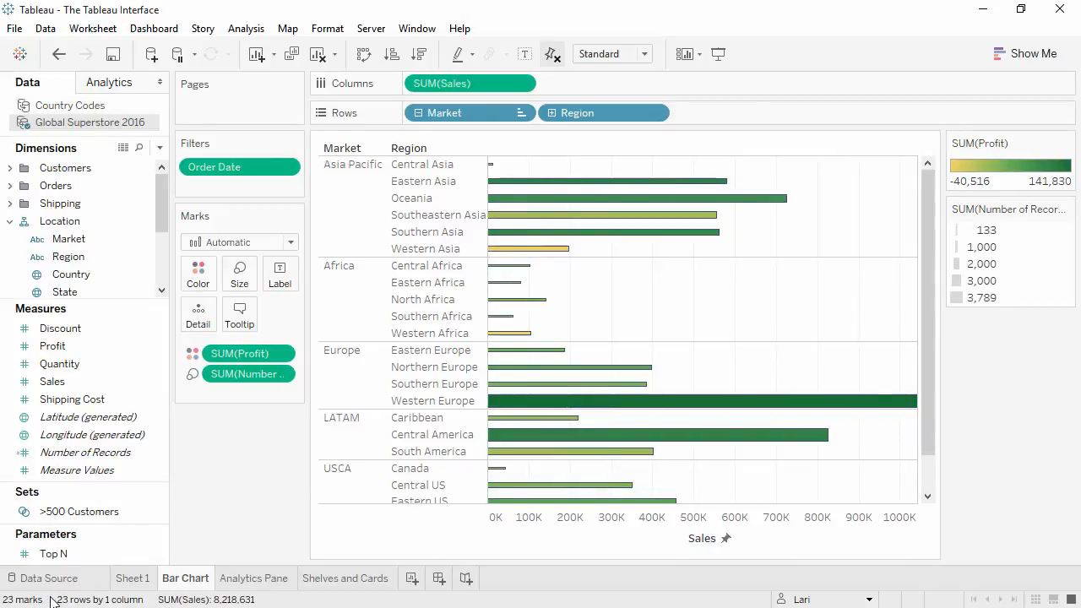
{"action": "mouse_move", "coordinate": [225, 596]}
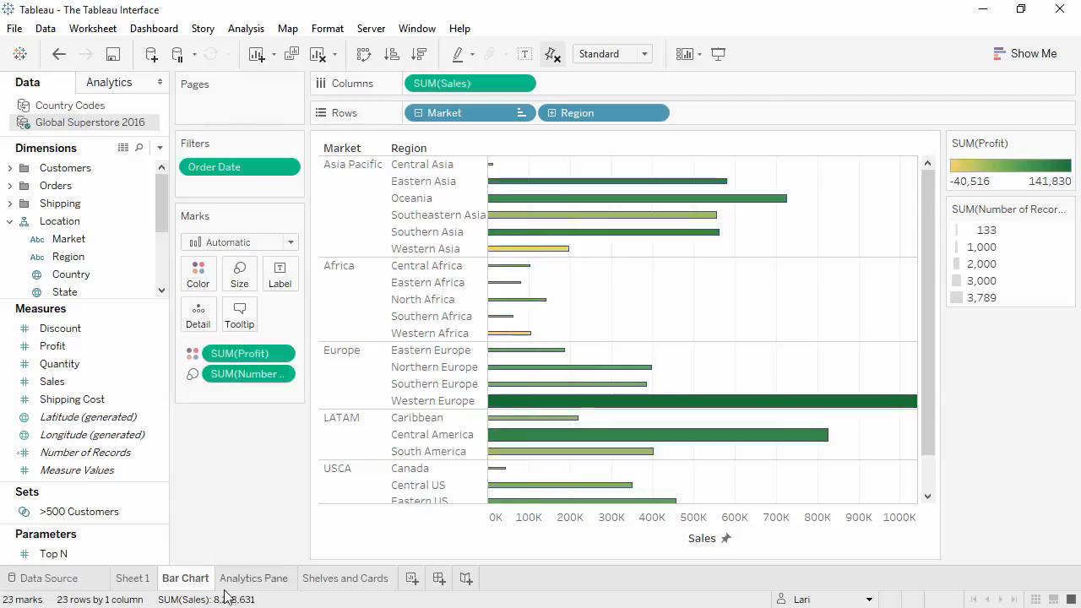
Step: On the Analytics Pane sheet, add a Forecast extending the monthly Sales and Profit lines into 2016
{"action": "left_click", "coordinate": [254, 577]}
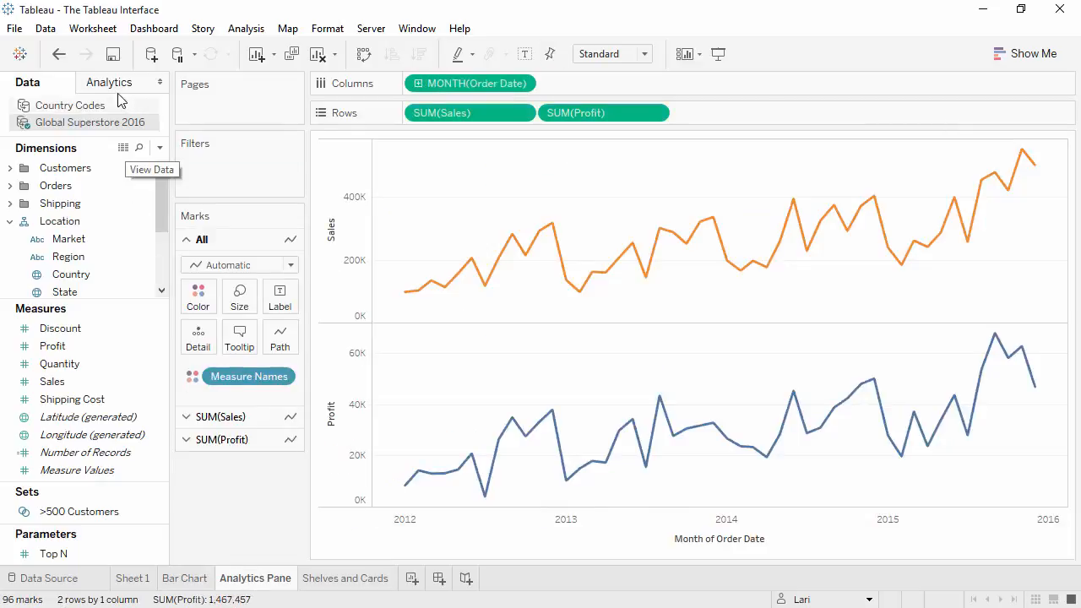
{"action": "left_click", "coordinate": [109, 82]}
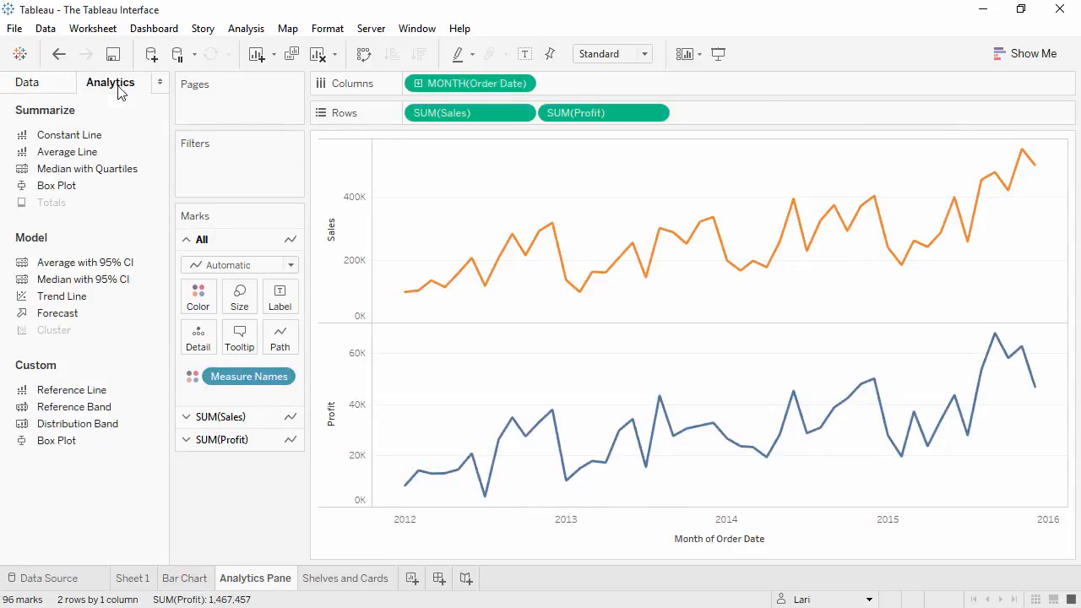
{"action": "mouse_move", "coordinate": [57, 313]}
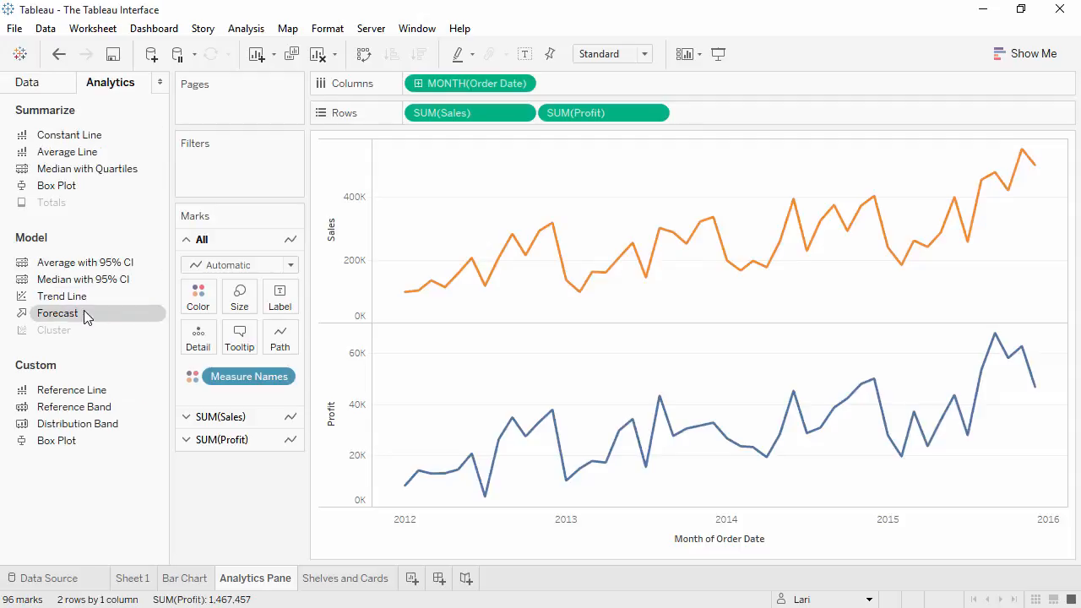
{"action": "left_click_drag", "start_coordinate": [58, 313], "coordinate": [464, 173]}
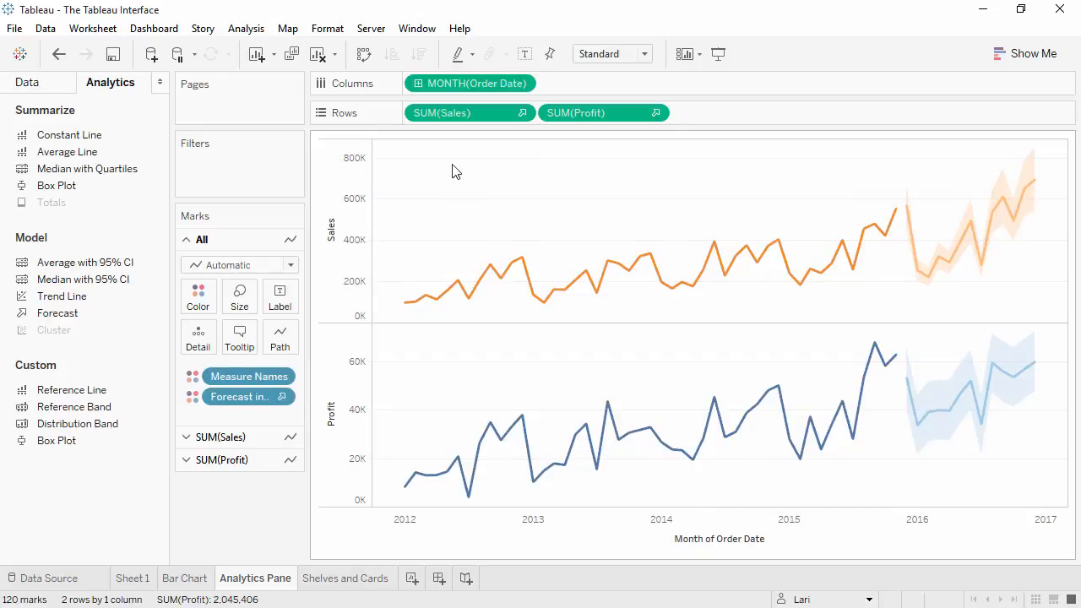
{"action": "mouse_move", "coordinate": [114, 210]}
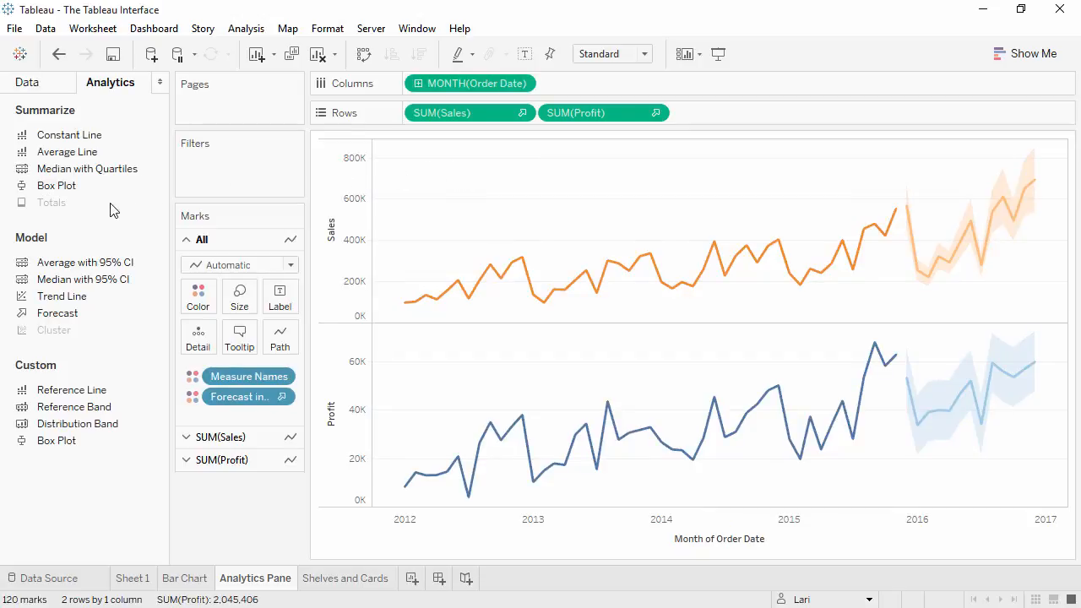
{"action": "mouse_move", "coordinate": [70, 135]}
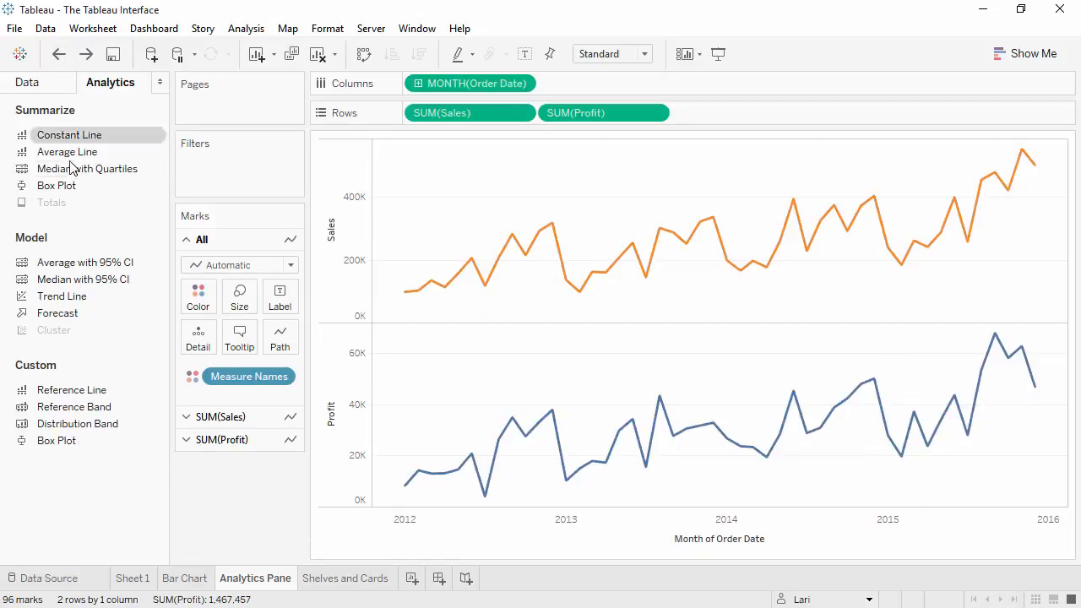
Step: Add a dashed Trend Line across the monthly Sales line
{"action": "left_click", "coordinate": [61, 296]}
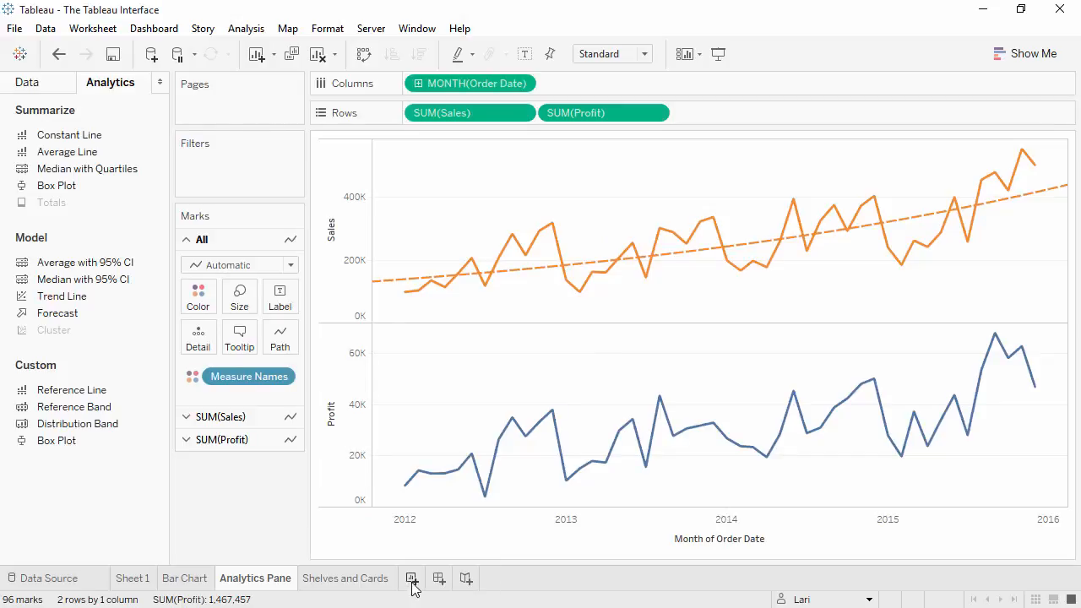
{"action": "mouse_move", "coordinate": [467, 581]}
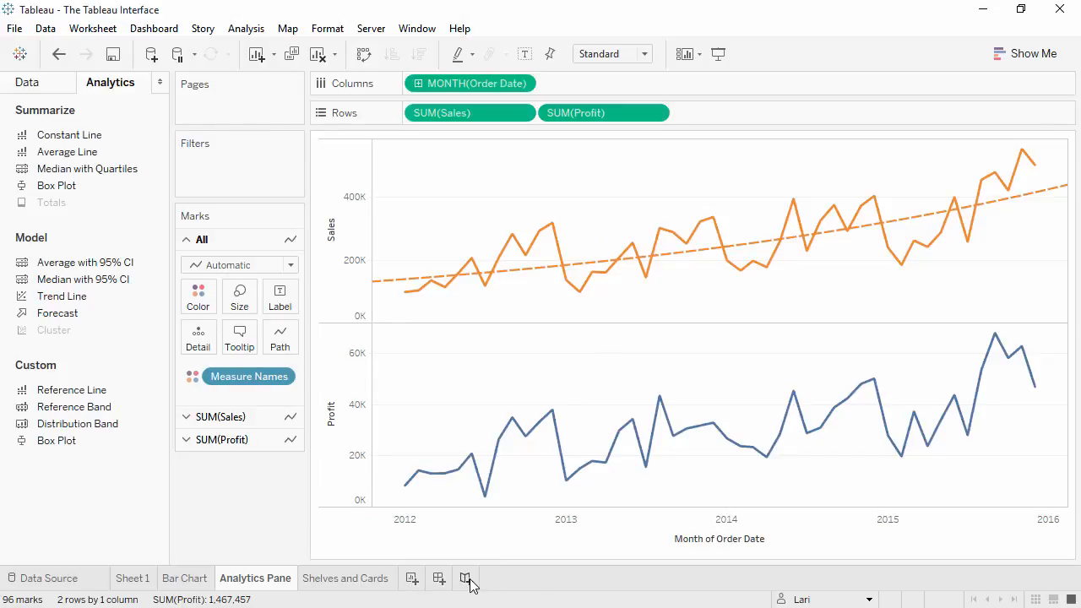
{"action": "left_click", "coordinate": [497, 579]}
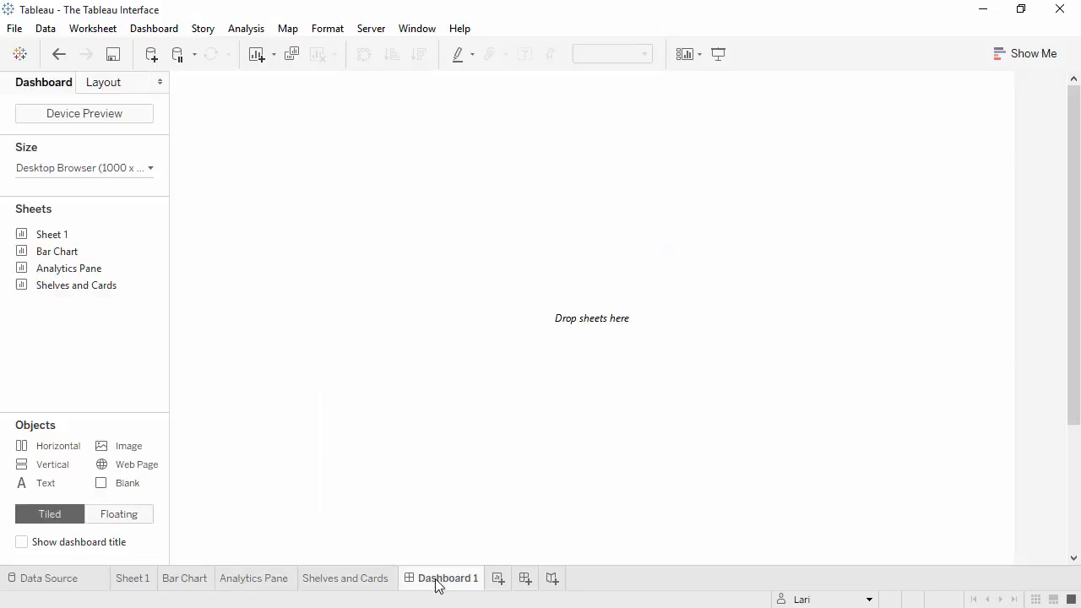
{"action": "double_click", "coordinate": [448, 578]}
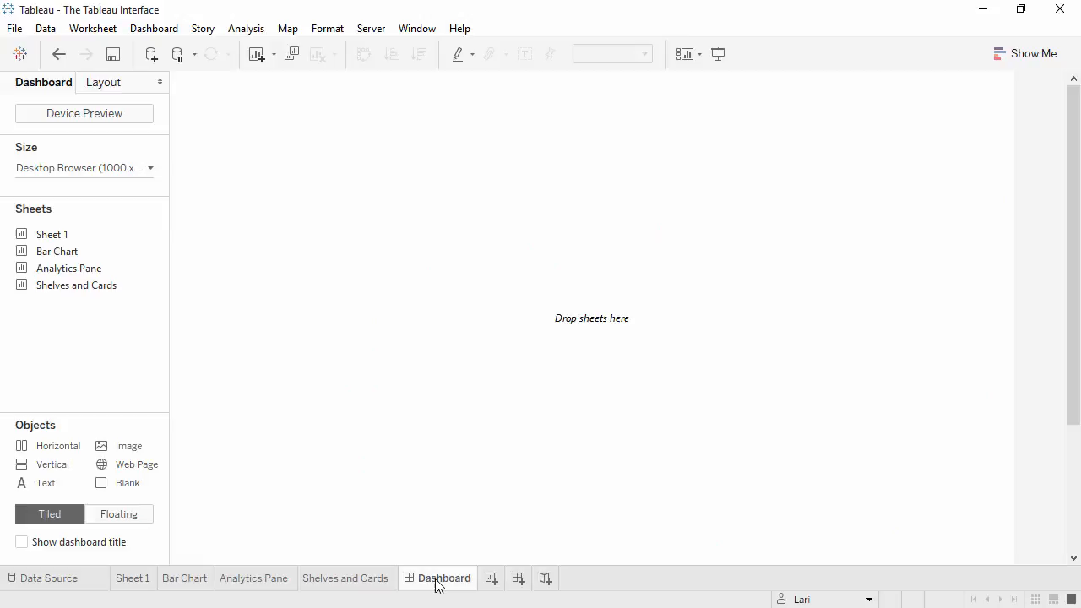
{"action": "right_click", "coordinate": [444, 578]}
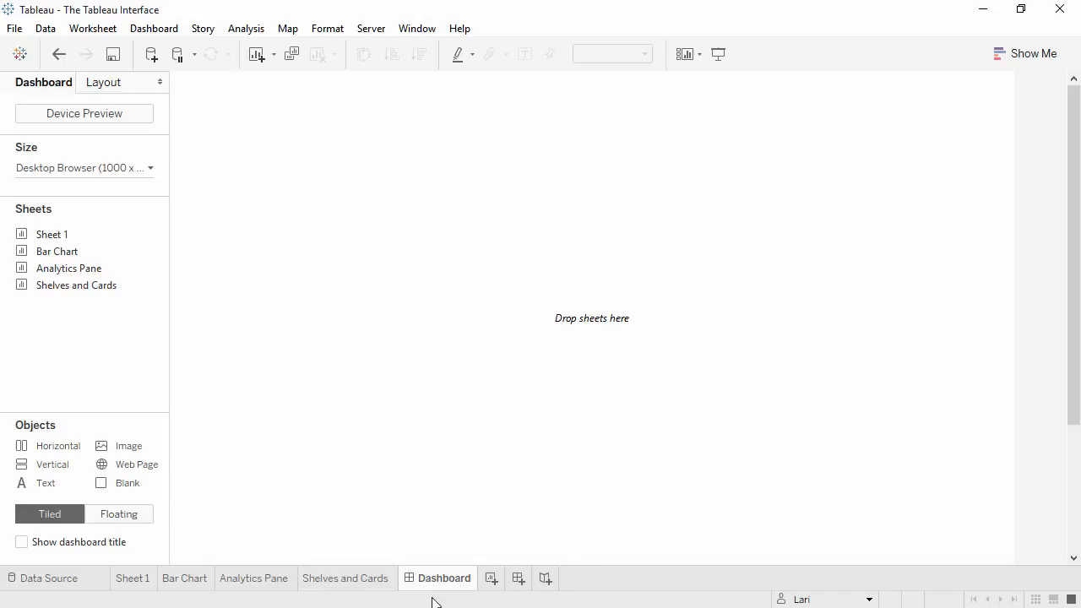
{"action": "mouse_move", "coordinate": [919, 597]}
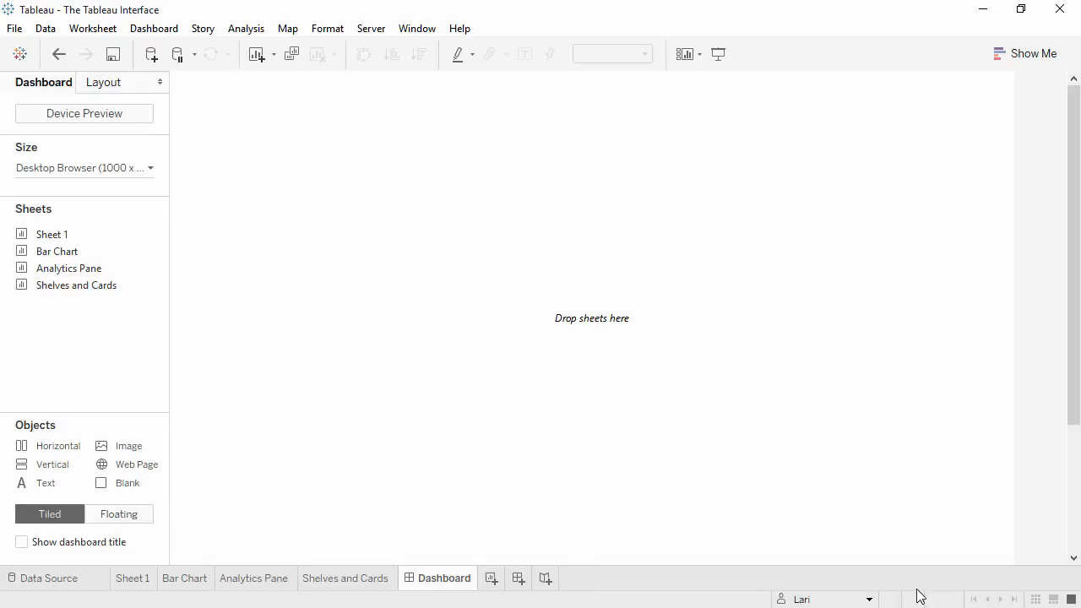
{"action": "left_click", "coordinate": [1036, 598]}
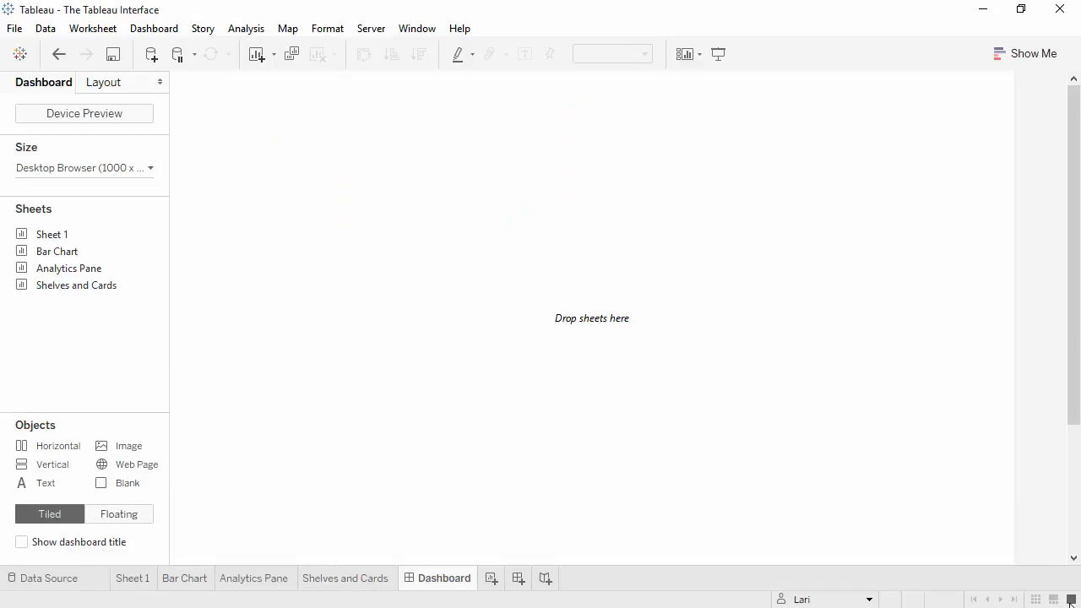
{"action": "left_click", "coordinate": [345, 579]}
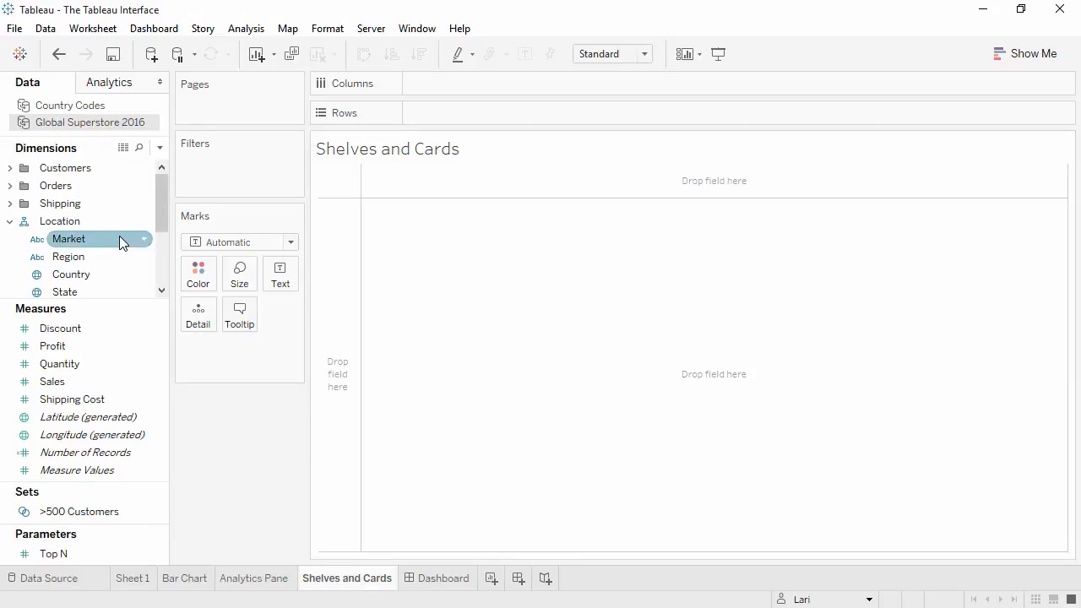
Step: Place Market on Rows and Sales on Columns to draw horizontal Sales bars per Market
{"action": "left_click_drag", "start_coordinate": [68, 239], "coordinate": [341, 270]}
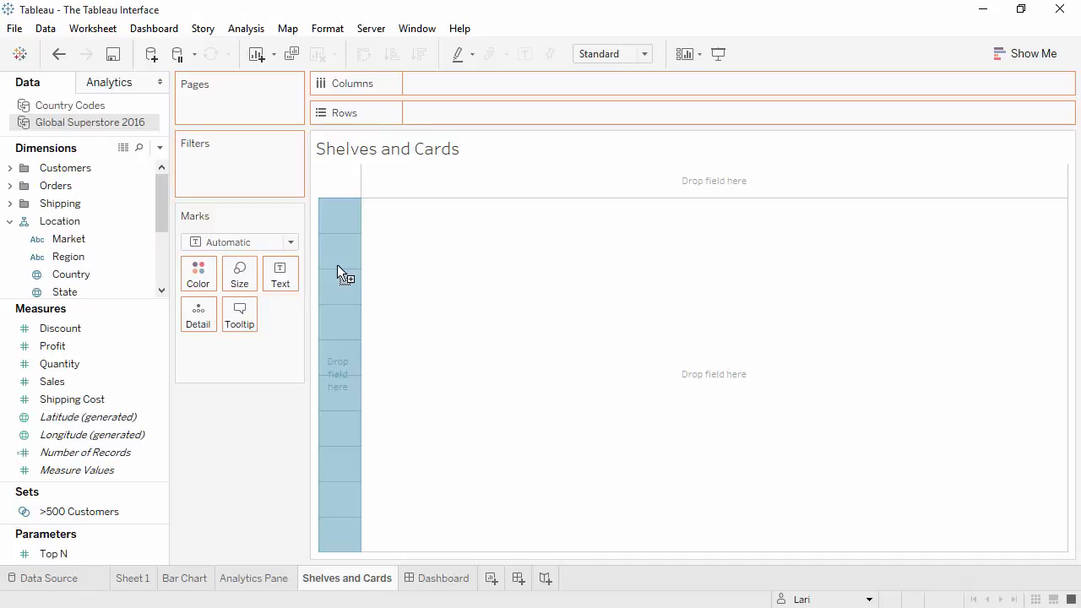
{"action": "left_click_drag", "start_coordinate": [68, 238], "coordinate": [469, 113]}
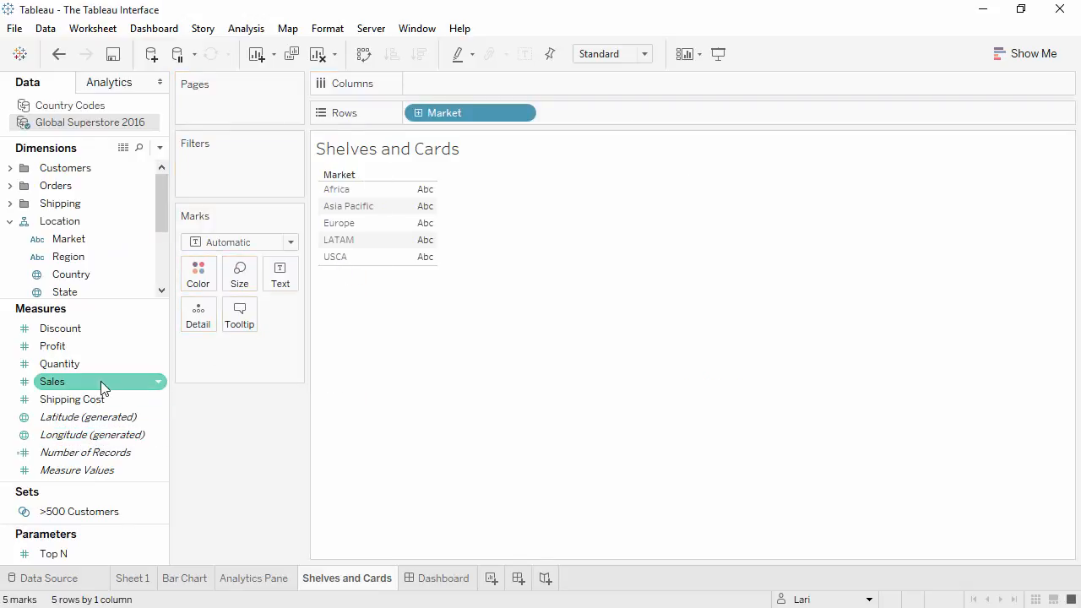
{"action": "left_click_drag", "start_coordinate": [52, 380], "coordinate": [477, 85]}
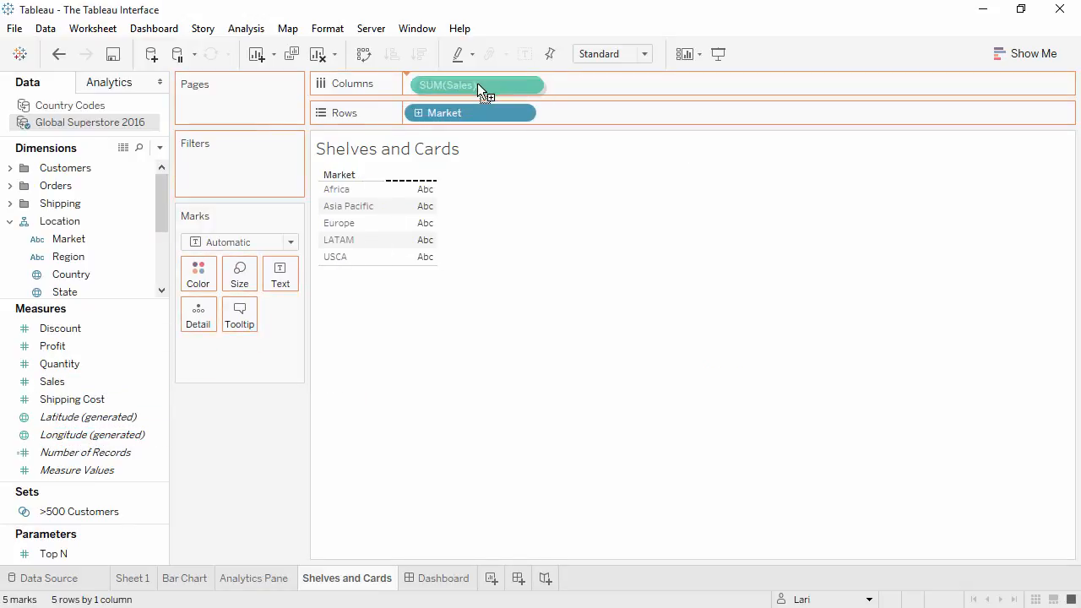
{"action": "left_click", "coordinate": [470, 83]}
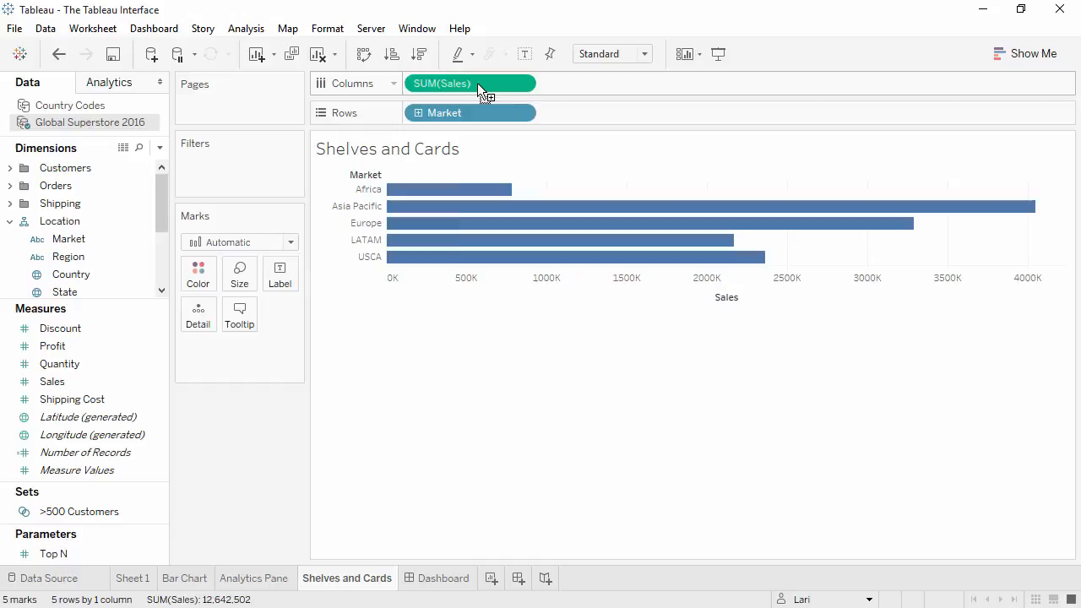
{"action": "mouse_move", "coordinate": [264, 88]}
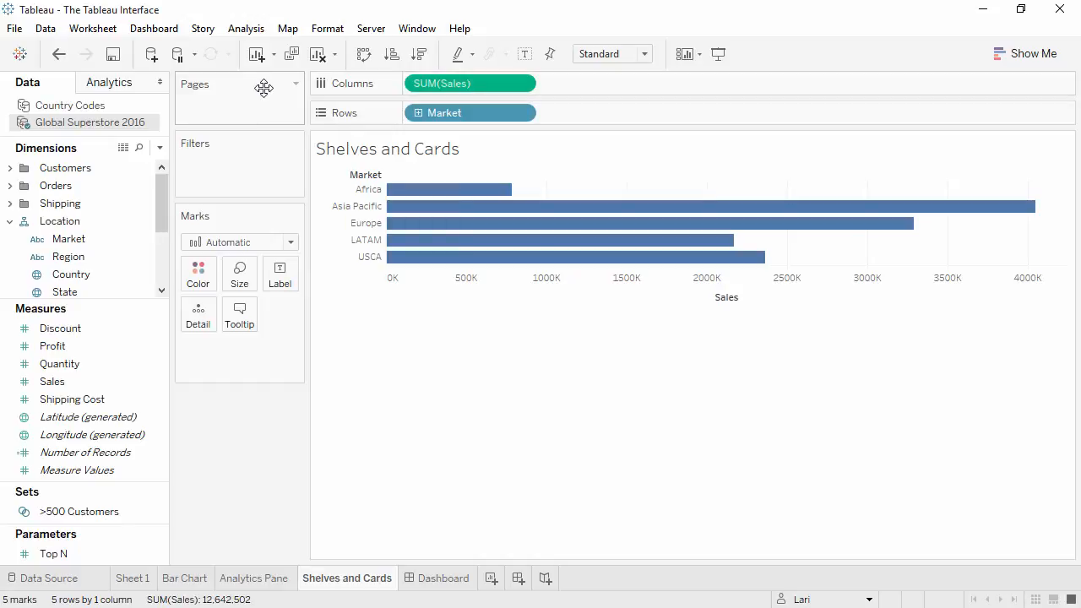
{"action": "mouse_move", "coordinate": [246, 188]}
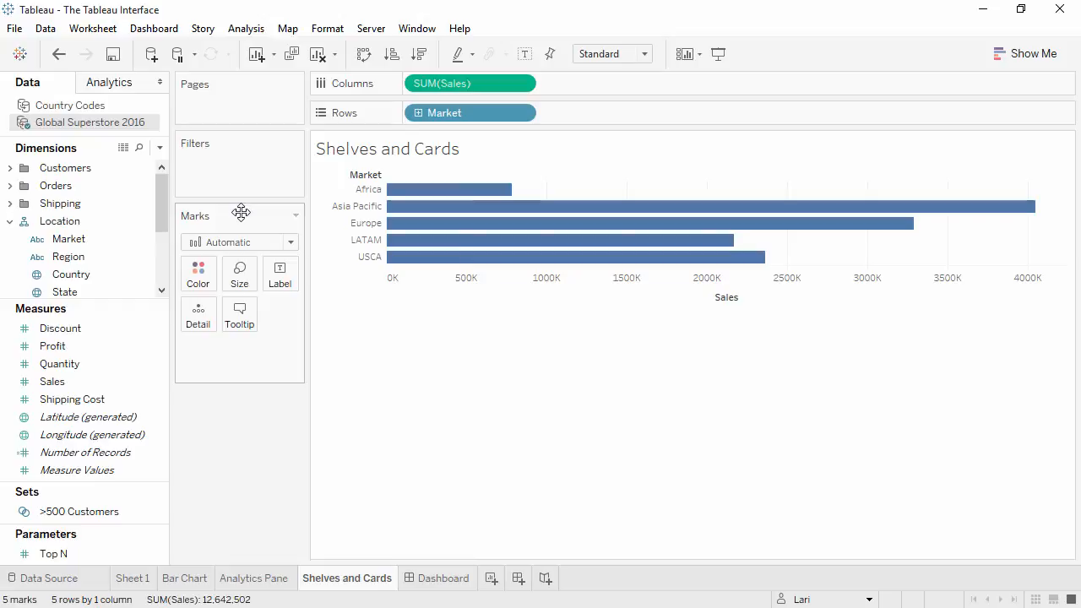
{"action": "mouse_move", "coordinate": [514, 172]}
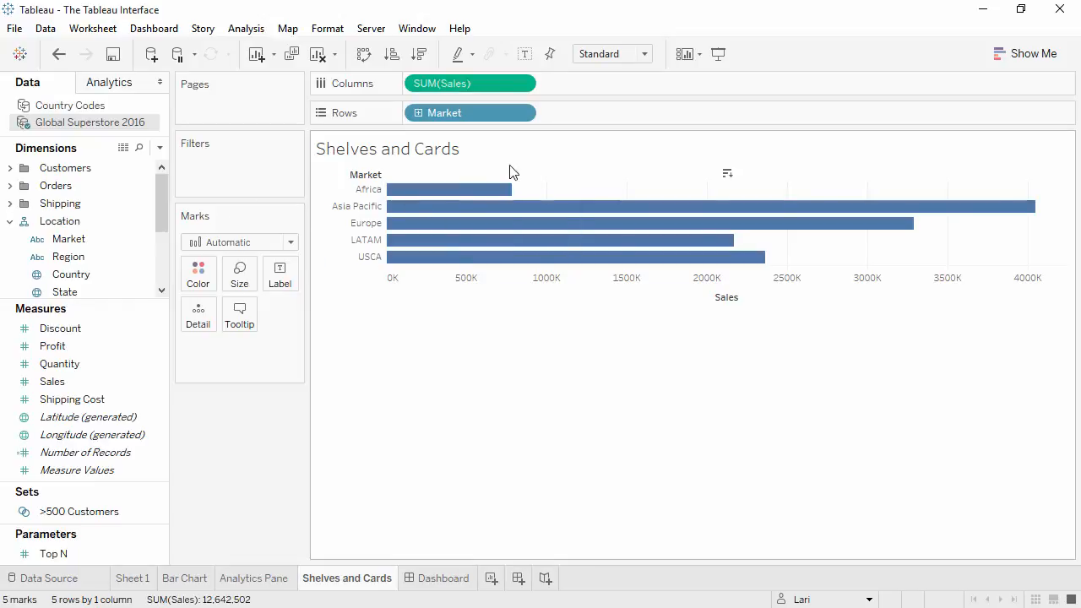
Step: Add Region as a second Rows level so Sales bars split by Region within each Market
{"action": "type", "text": "regio"}
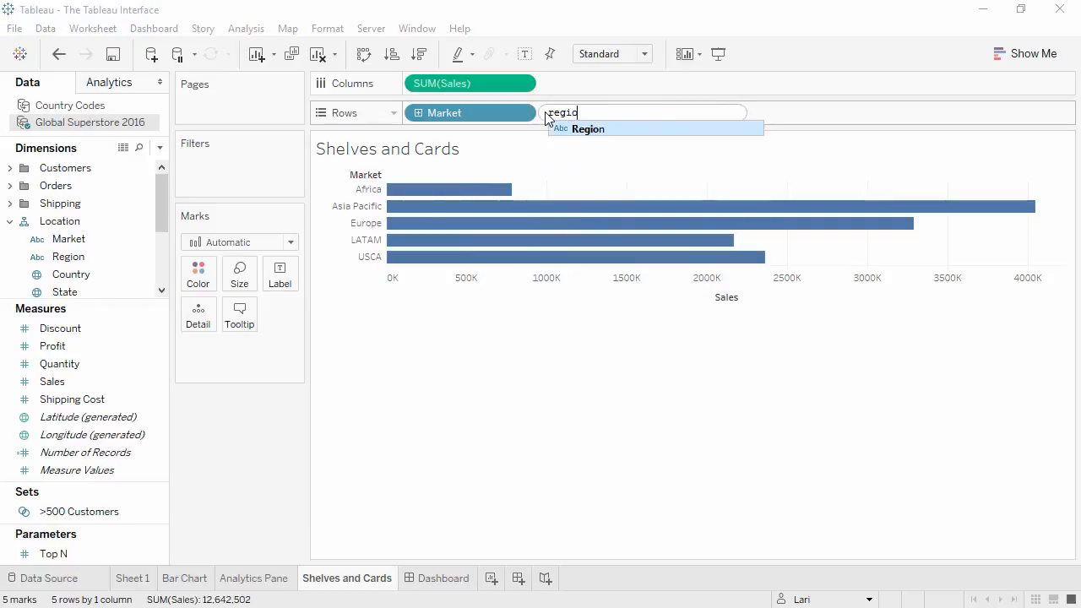
{"action": "left_click", "coordinate": [588, 129]}
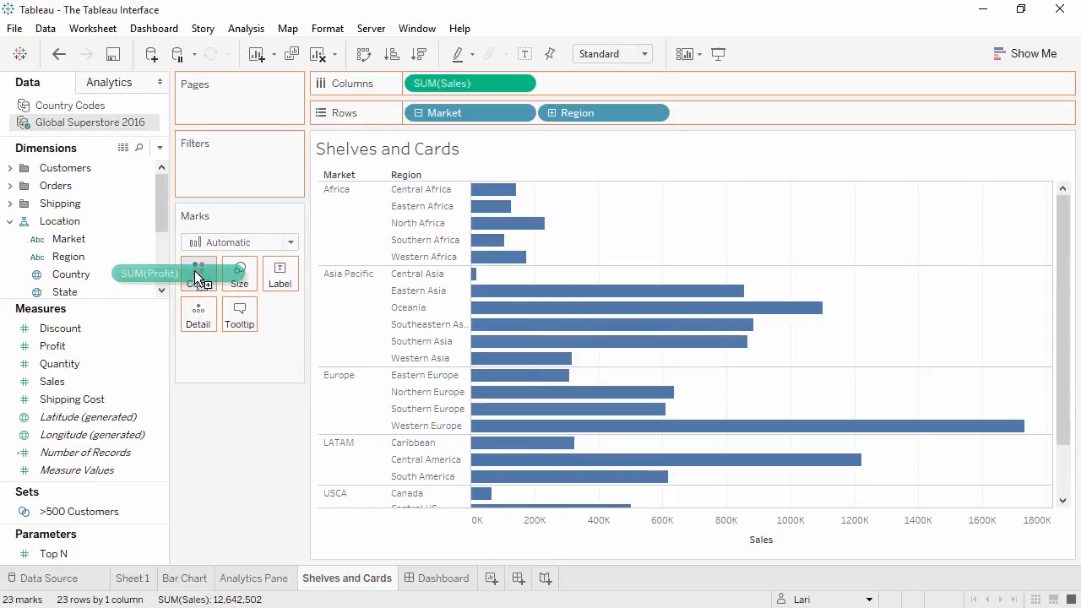
Step: Colour the bars by Profit and review the Edit Colors palette without changing it
{"action": "left_click", "coordinate": [199, 268]}
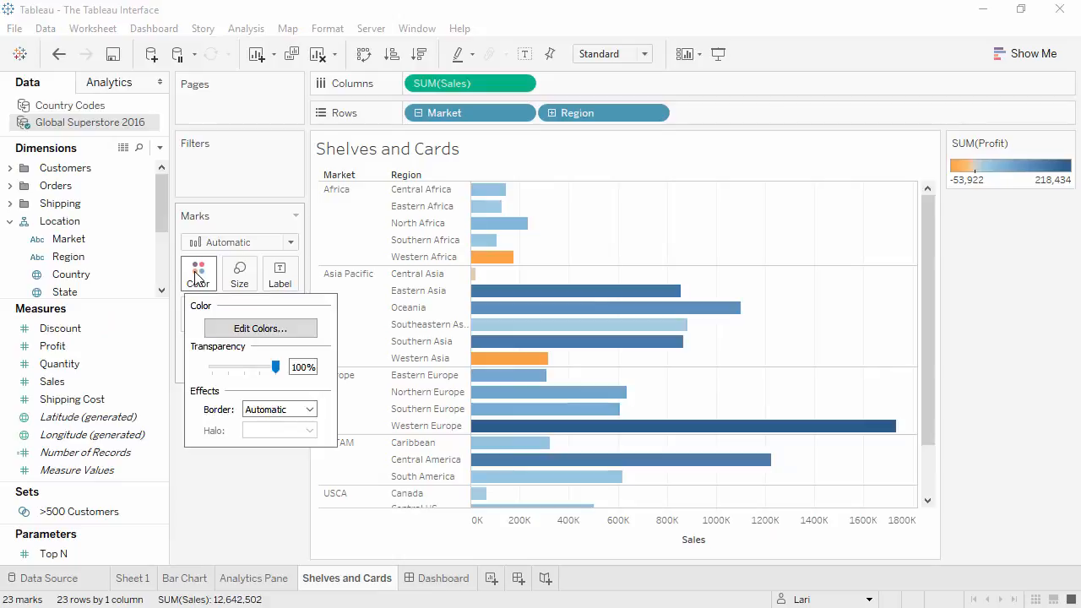
{"action": "left_click", "coordinate": [260, 328]}
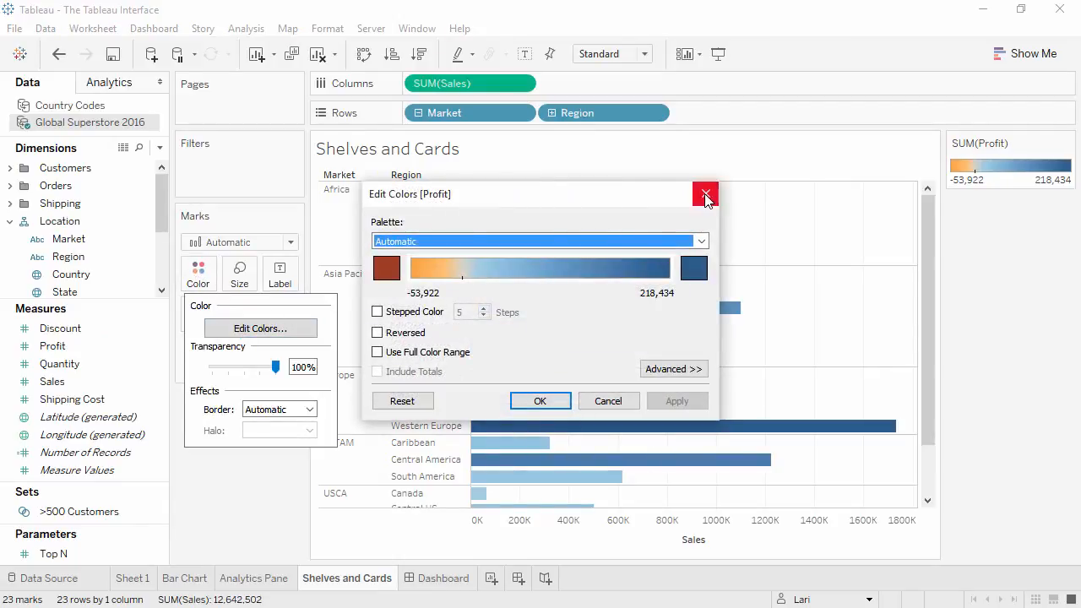
{"action": "left_click", "coordinate": [705, 195]}
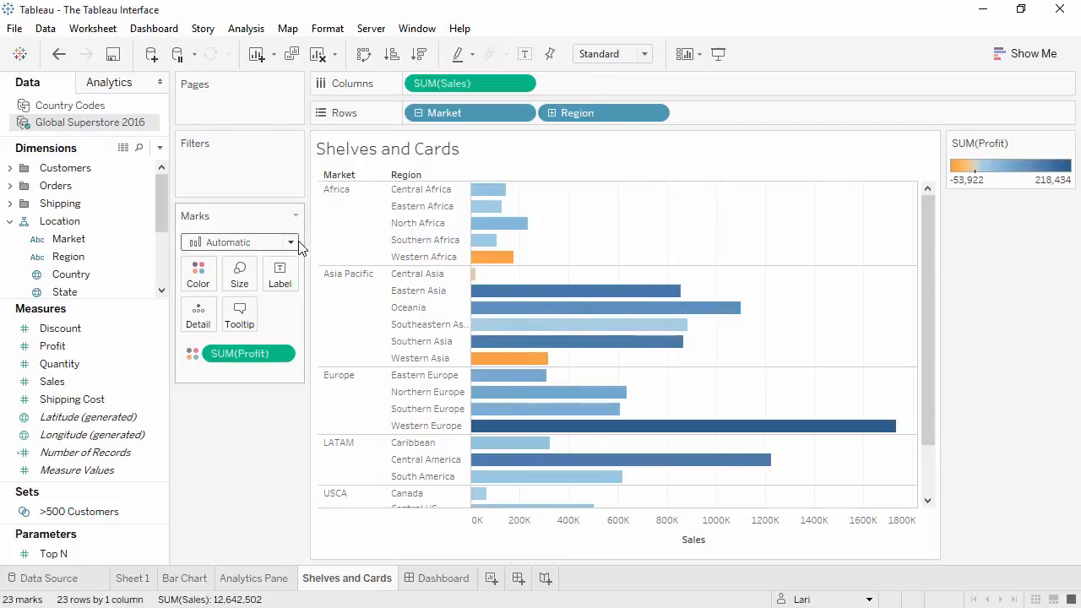
Step: Change the mark type to Shape and add Shipping Cost as a second measure panel beside Sales
{"action": "left_click", "coordinate": [290, 242]}
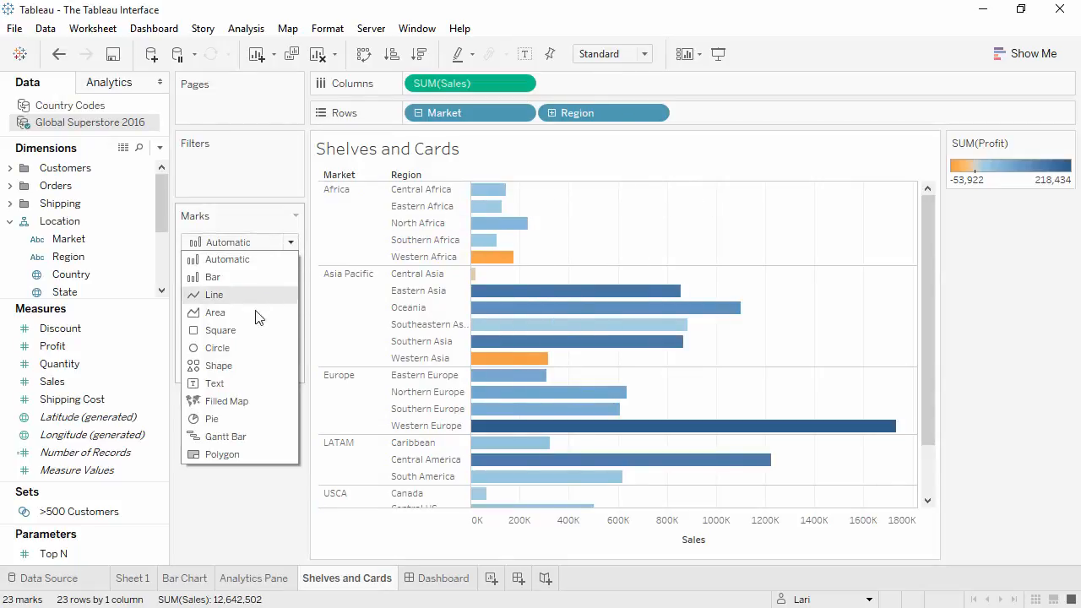
{"action": "left_click", "coordinate": [218, 366]}
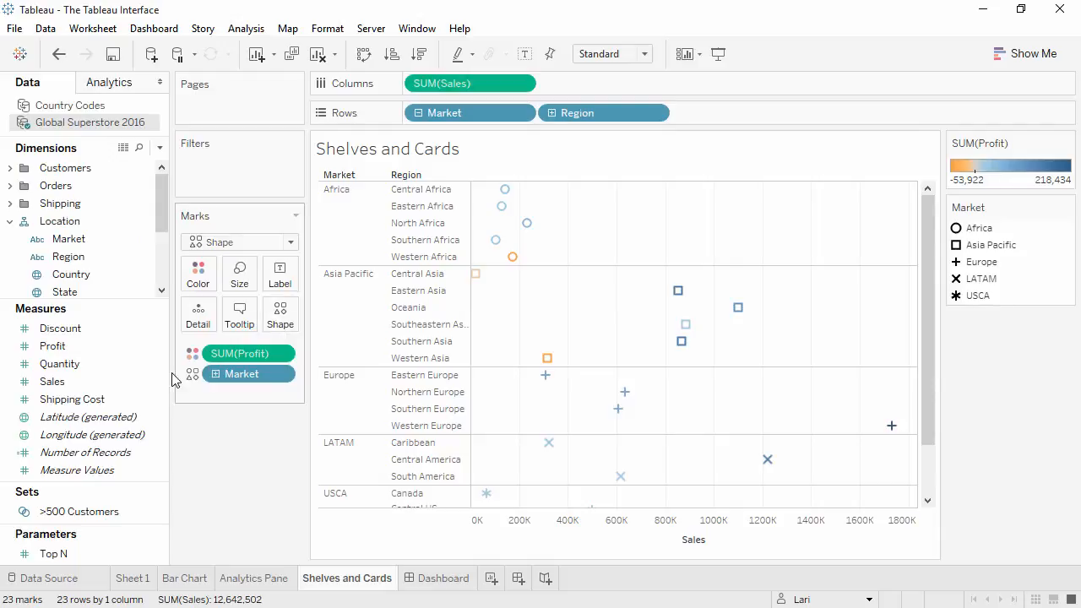
{"action": "left_click_drag", "start_coordinate": [72, 399], "coordinate": [527, 88]}
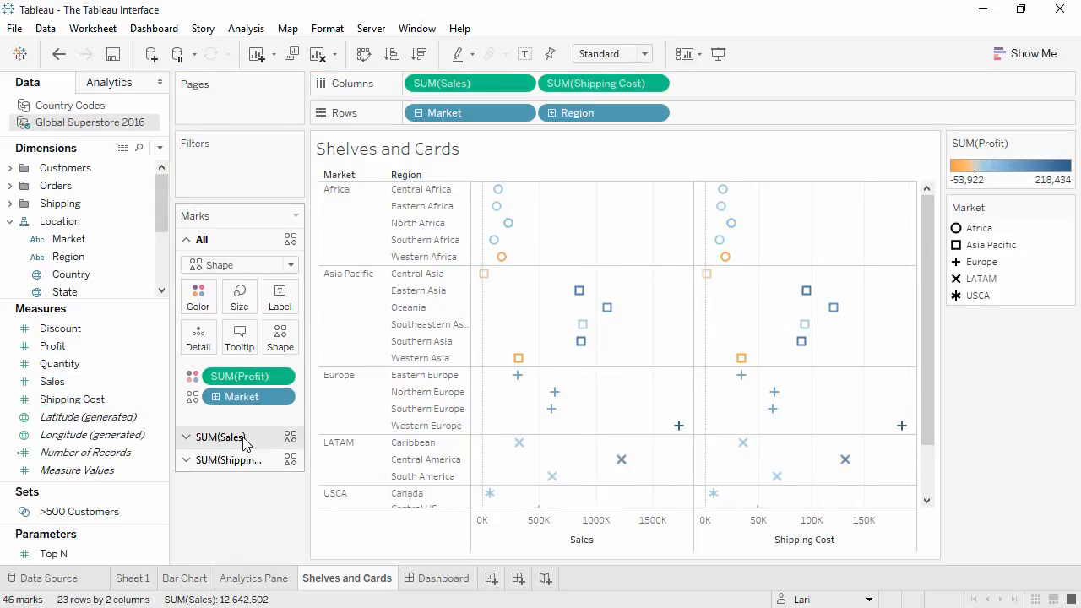
{"action": "left_click", "coordinate": [187, 438]}
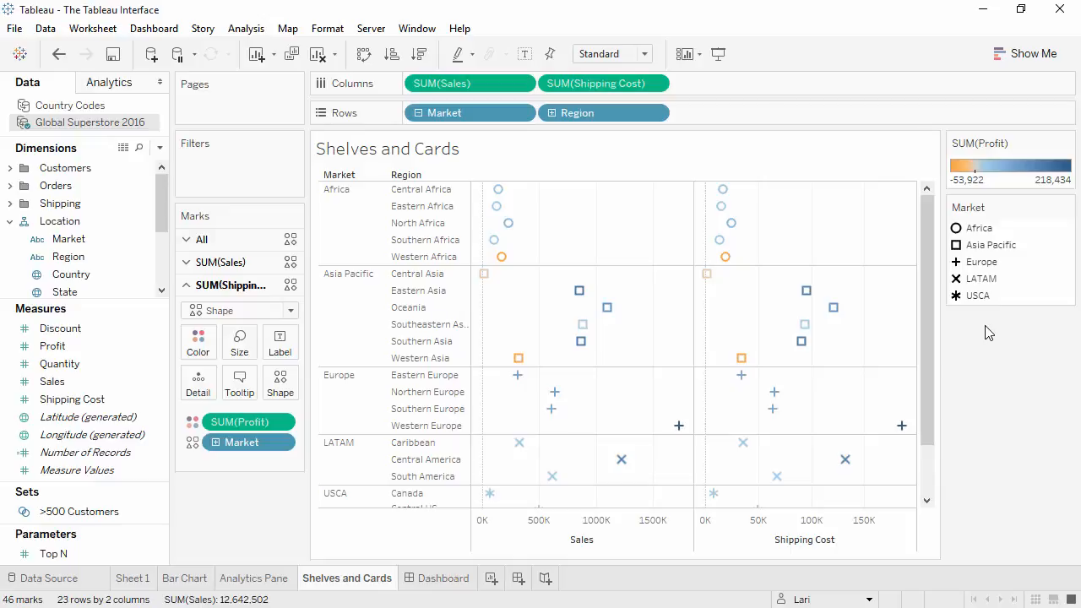
{"action": "left_click", "coordinate": [1069, 208]}
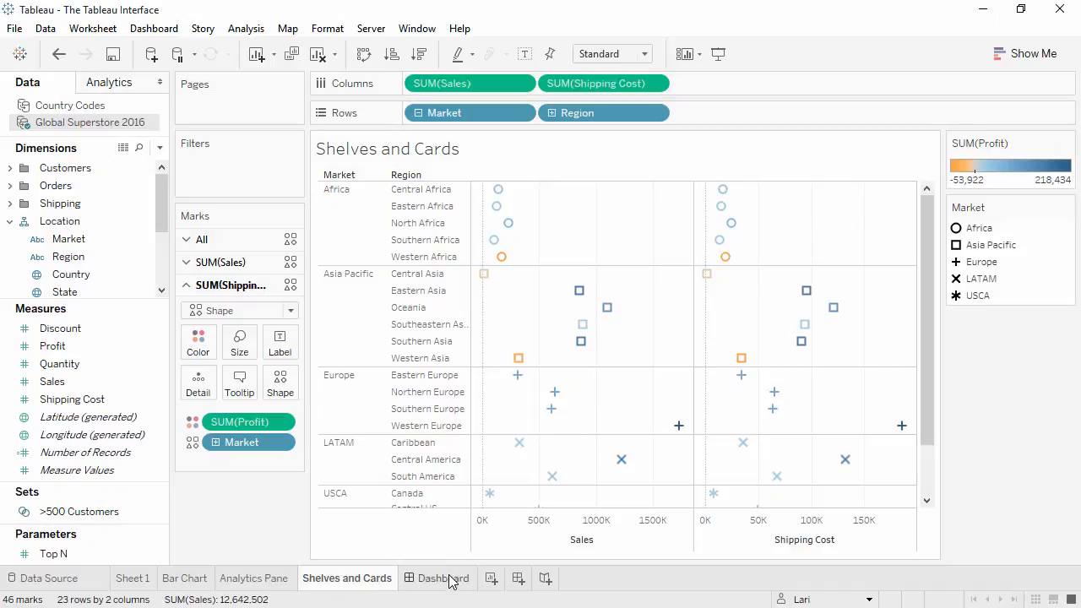
Step: Switch to the empty Dashboard and toggle the tablet Device Preview on and off
{"action": "left_click", "coordinate": [445, 578]}
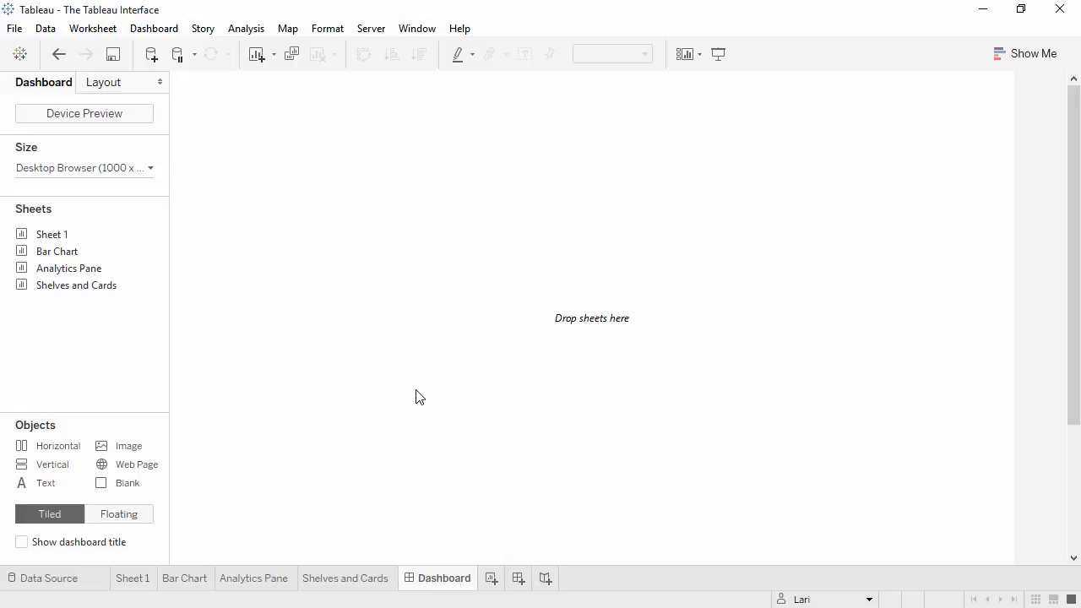
{"action": "mouse_move", "coordinate": [117, 342]}
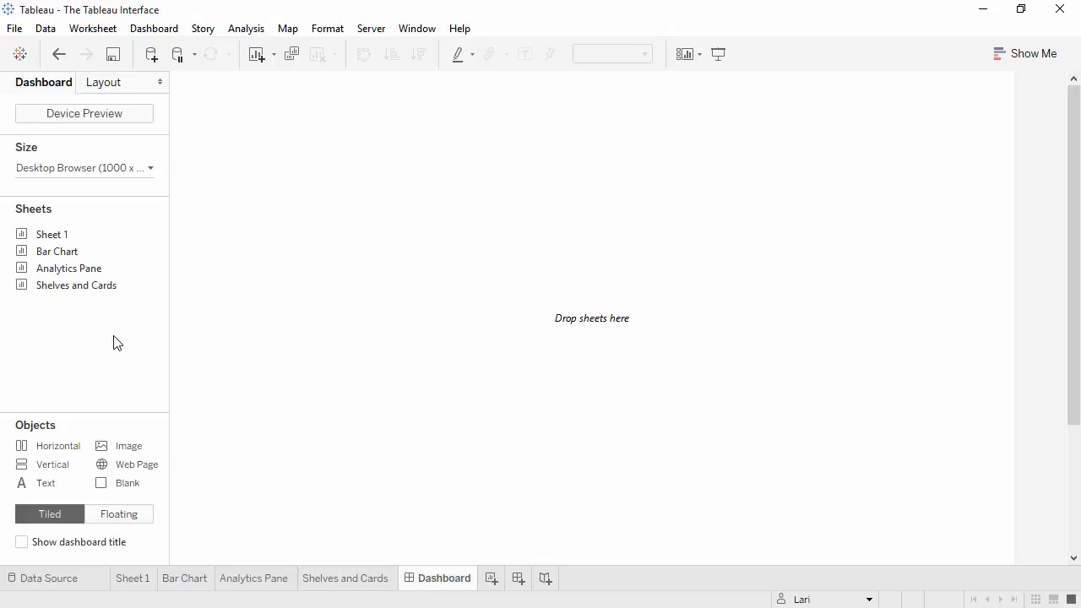
{"action": "mouse_move", "coordinate": [114, 428]}
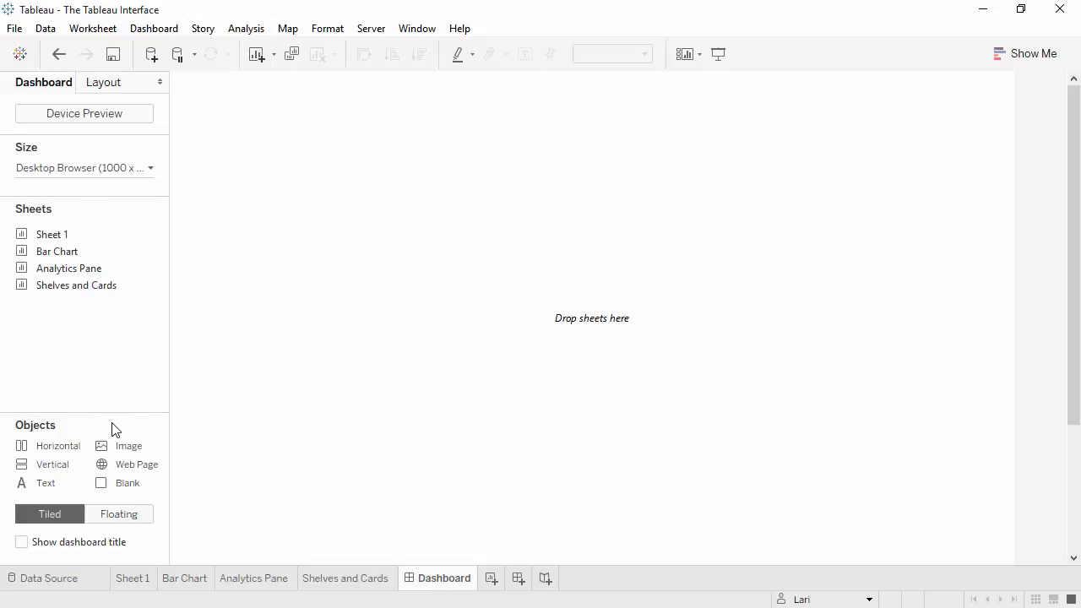
{"action": "mouse_move", "coordinate": [113, 193]}
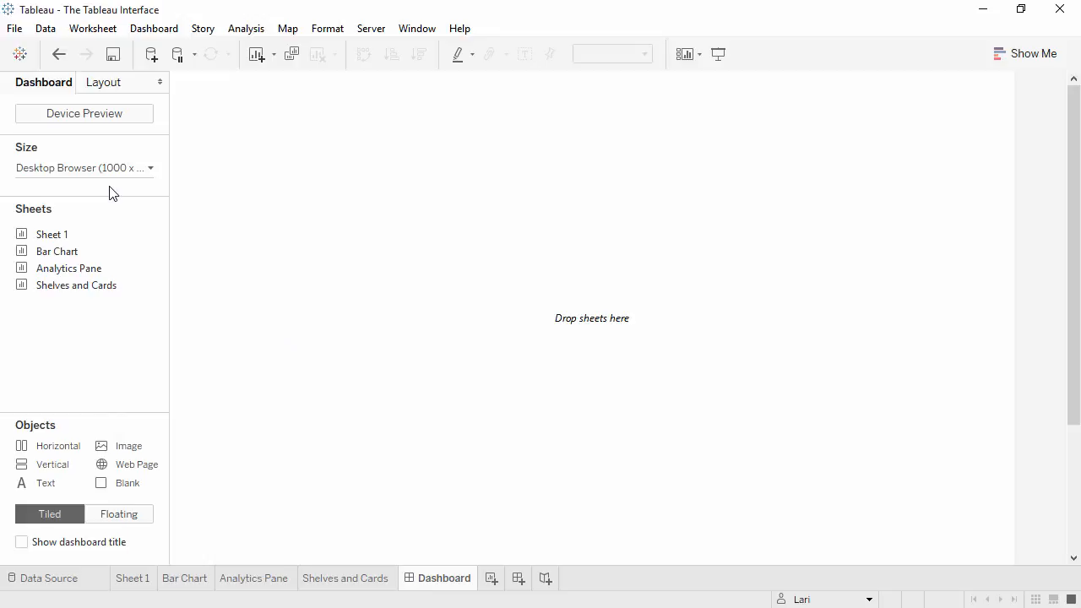
{"action": "left_click", "coordinate": [83, 114]}
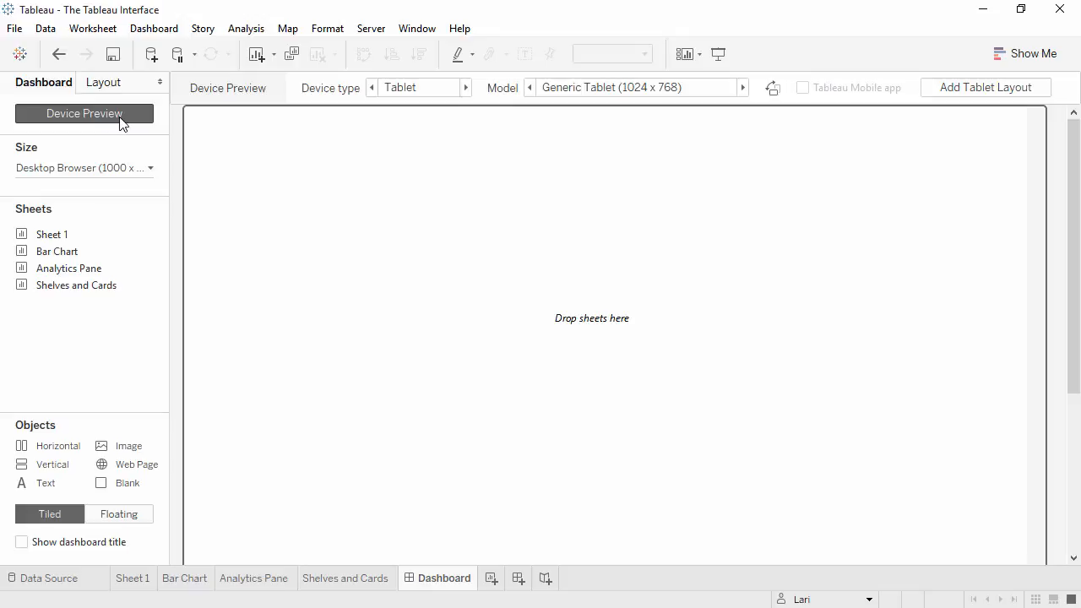
{"action": "left_click", "coordinate": [83, 113]}
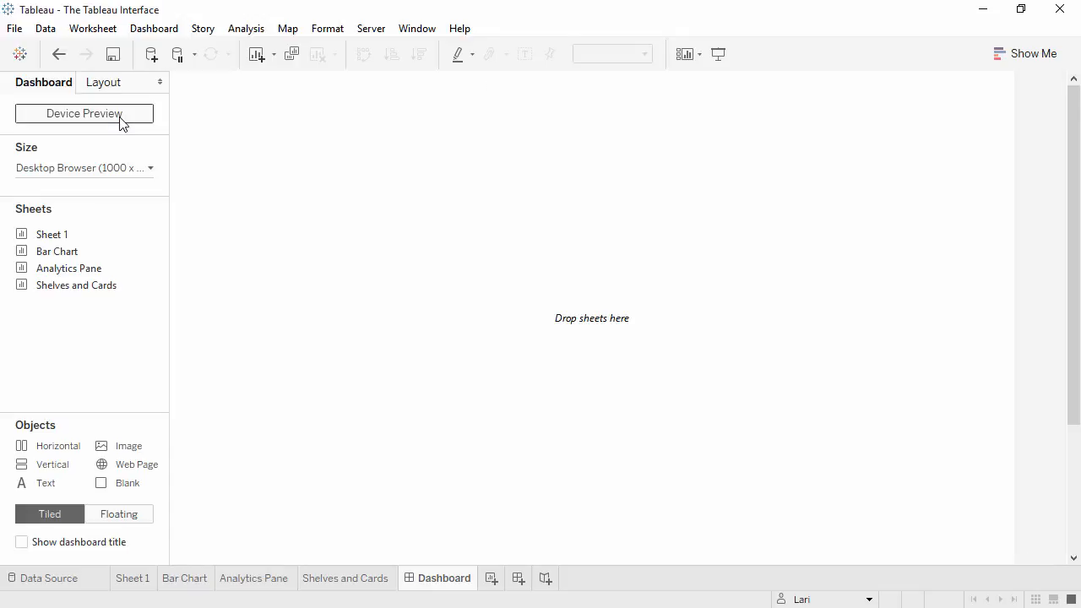